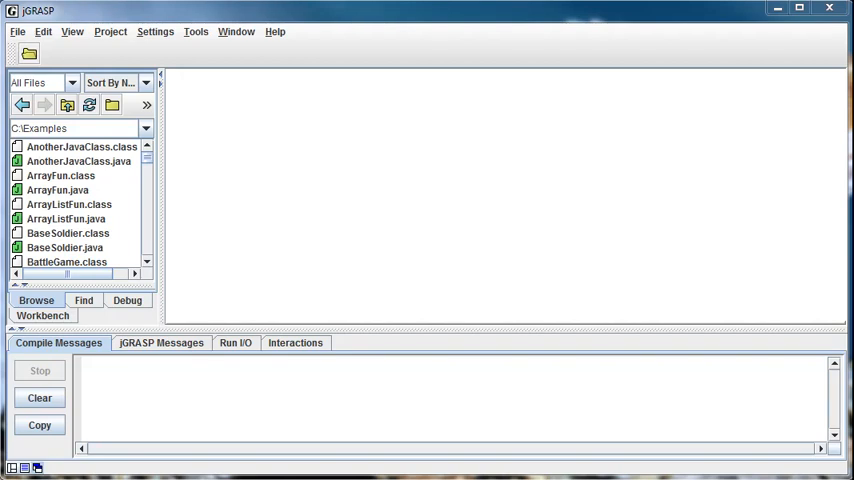
mouse_move(364, 388)
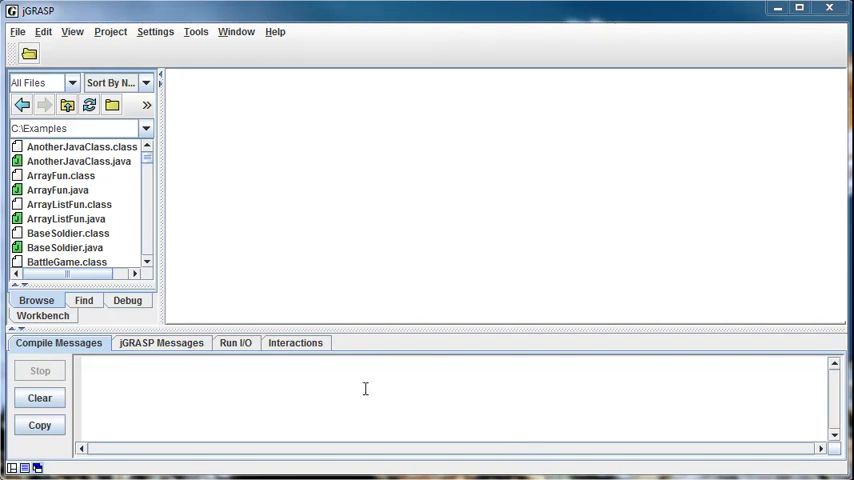
Step: Bring up the File menu options for creating a new file
click(16, 32)
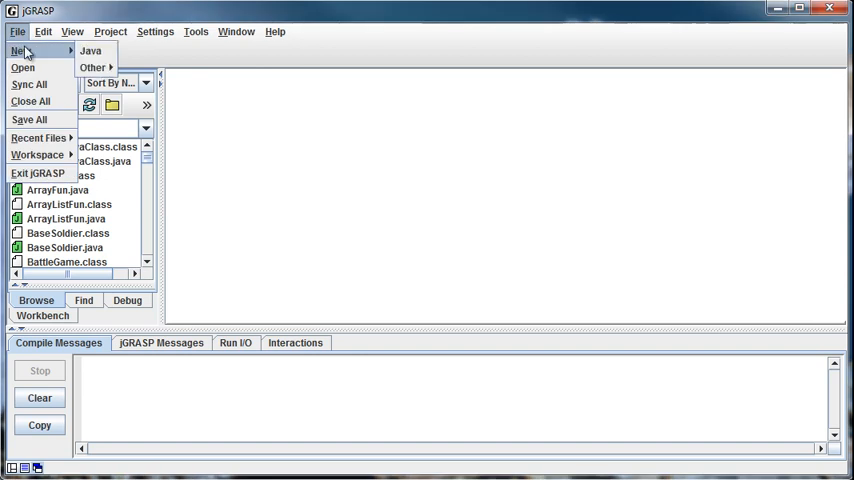
Step: Start a new Java file declaring public class ExceptionFun with an empty main(String[] args) method
click(92, 50)
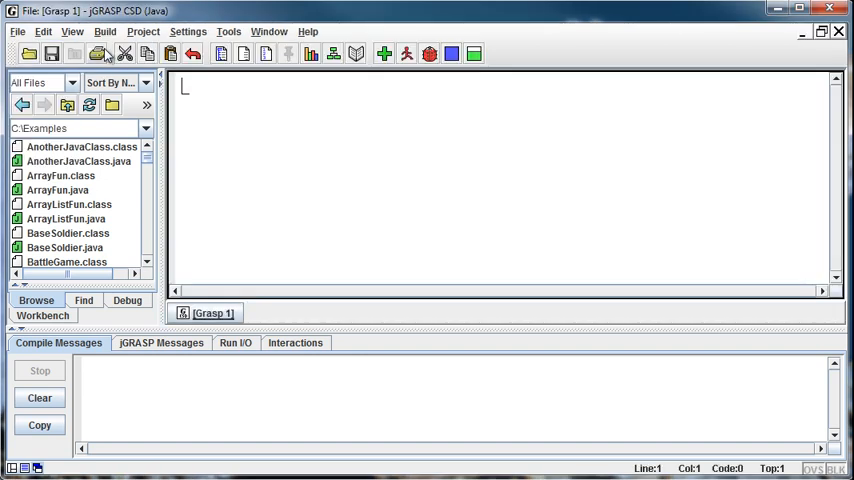
text(public)
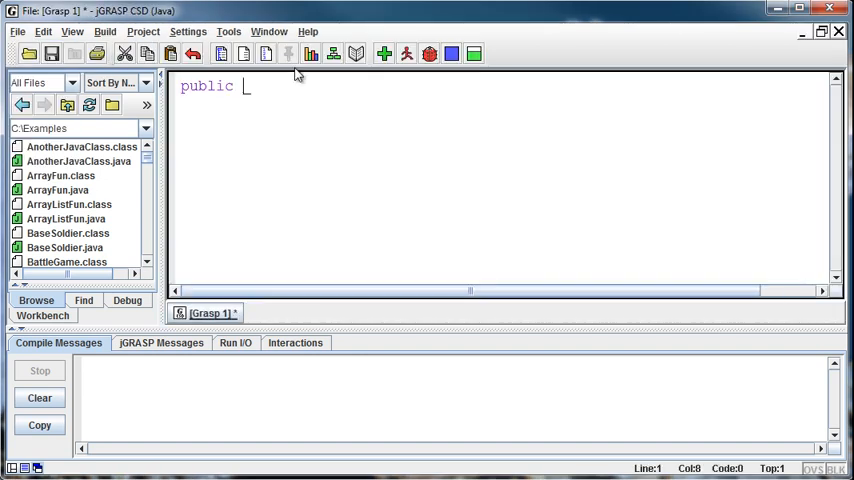
text(class Except)
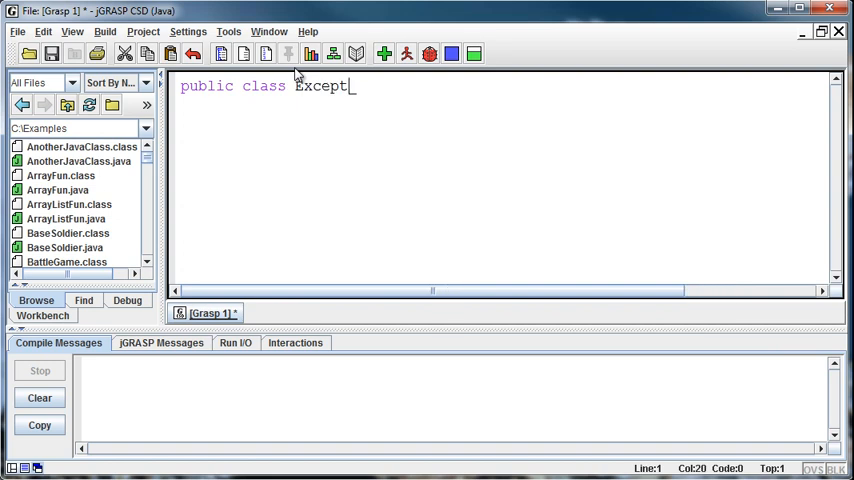
text(ionFun)
text(public stati)
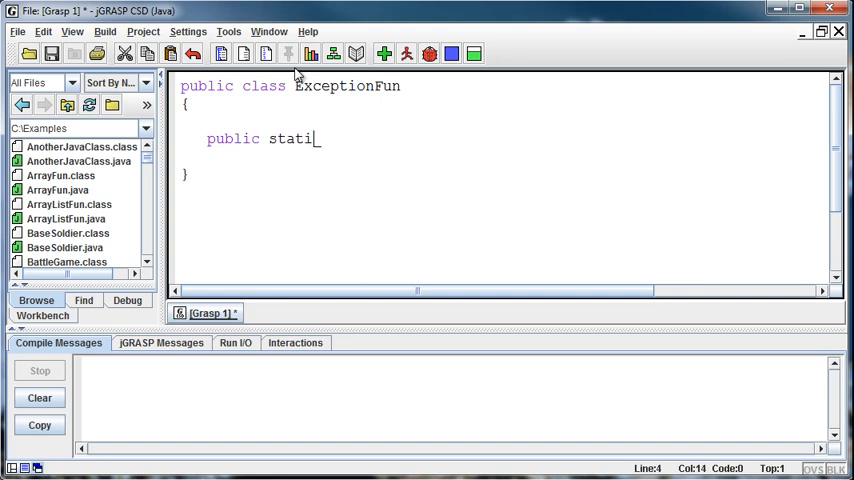
text(c void main (S)
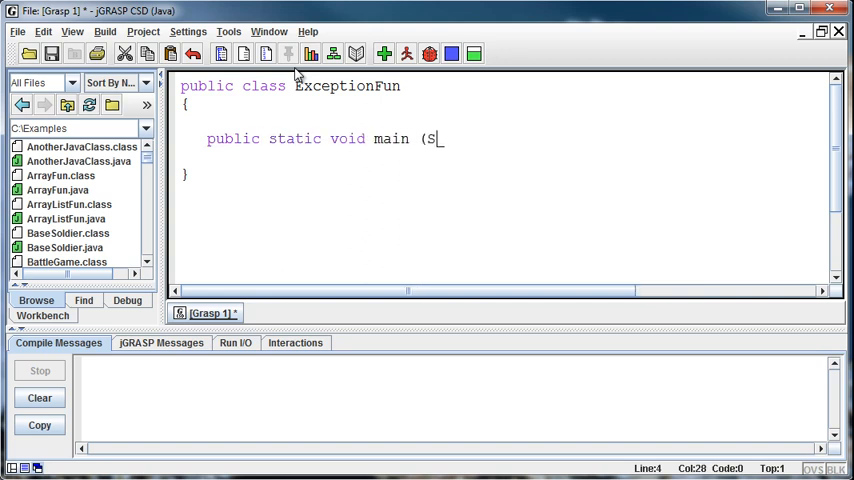
text(tring[])
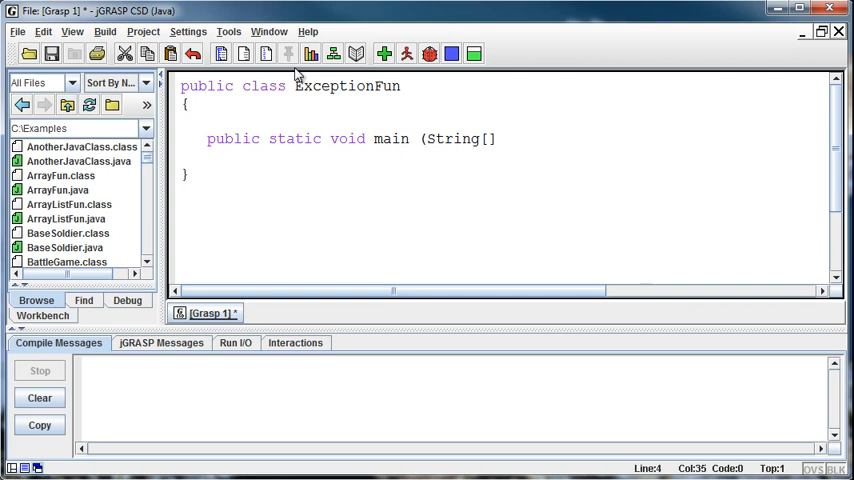
text(args))
text({)
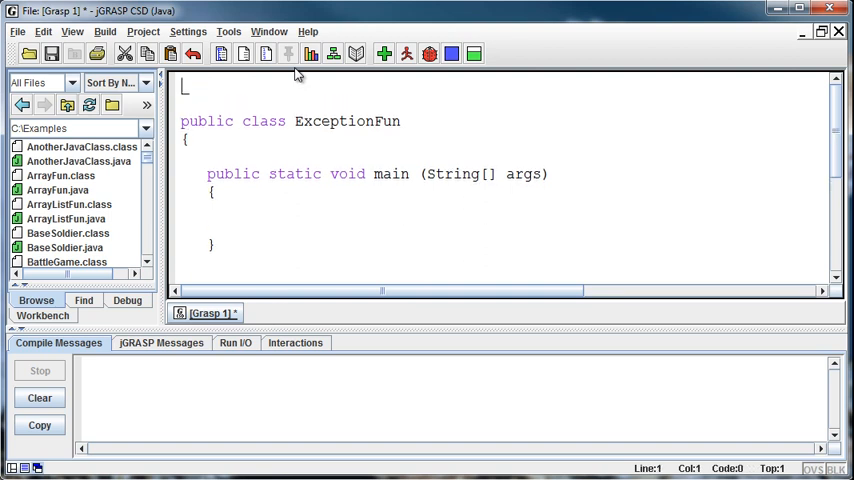
Step: Add the import java.util.Scanner; statement at the top of the file
text(import java.u)
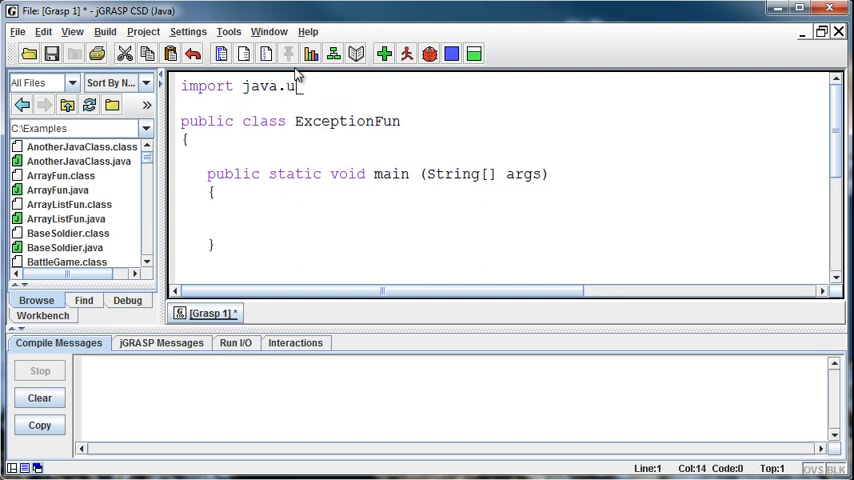
text(til.Scanner)
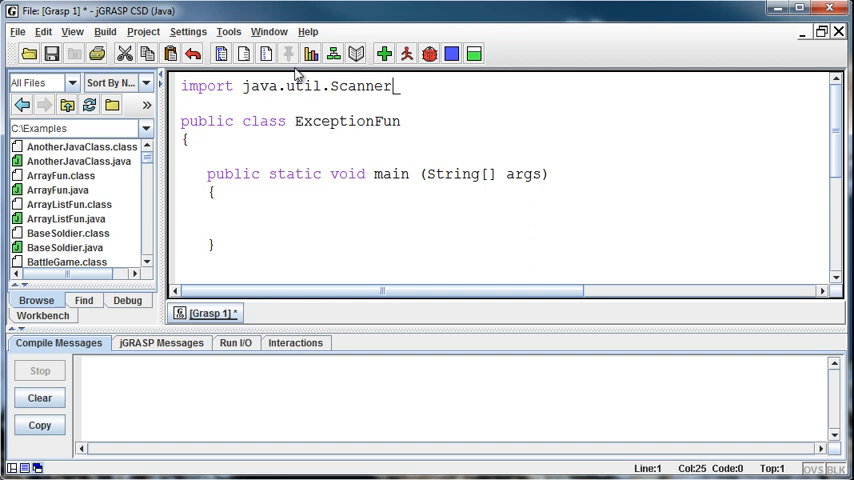
text(;)
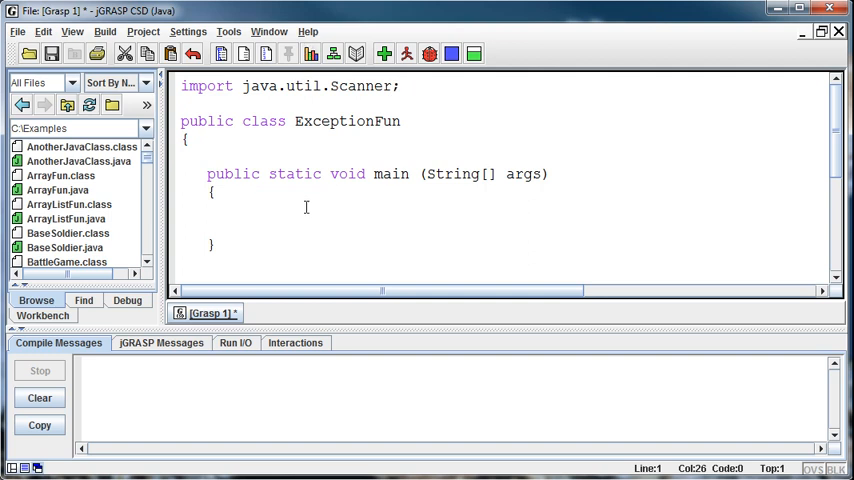
Step: Declare Scanner in = new Scanner (System.in); in main and begin an int declaration
text(Scaner)
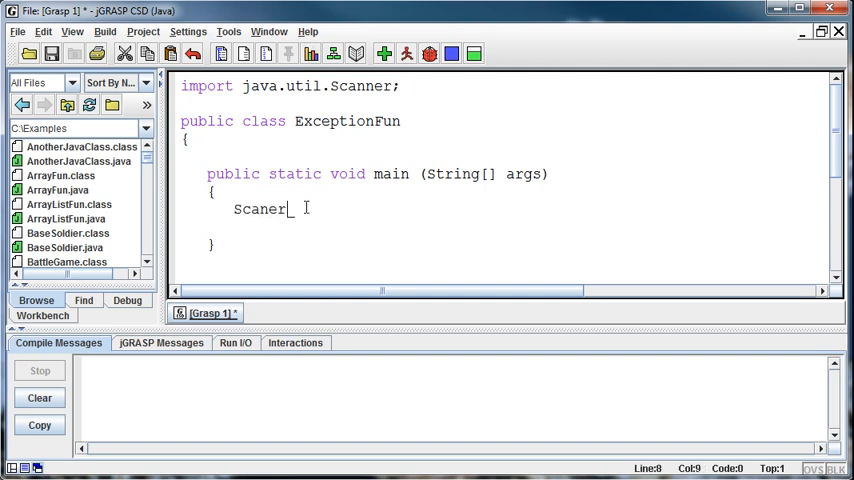
text(ner in)
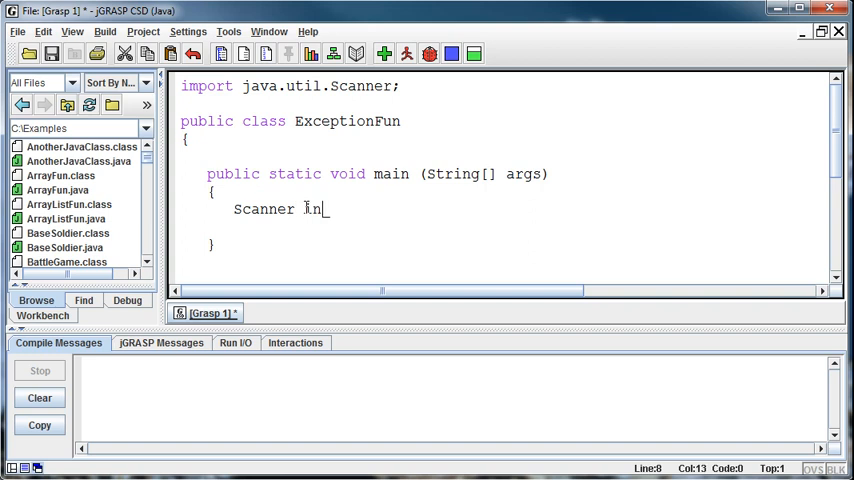
text(= new Sc)
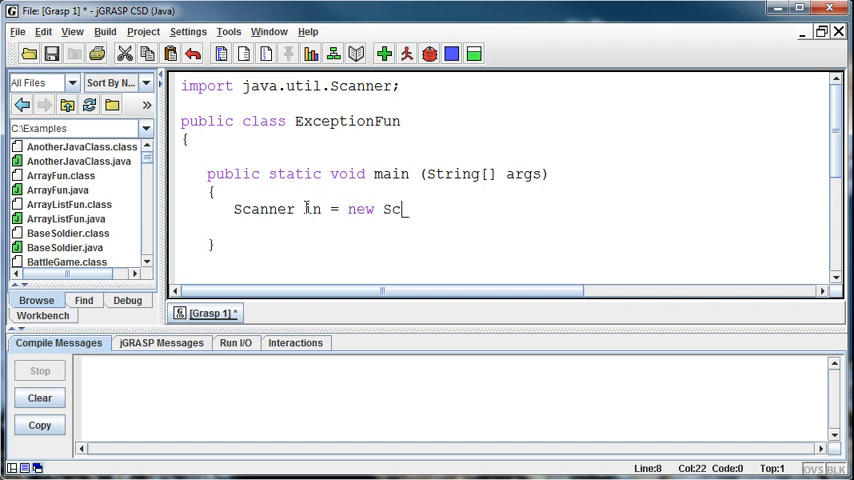
text(anner (Syst)
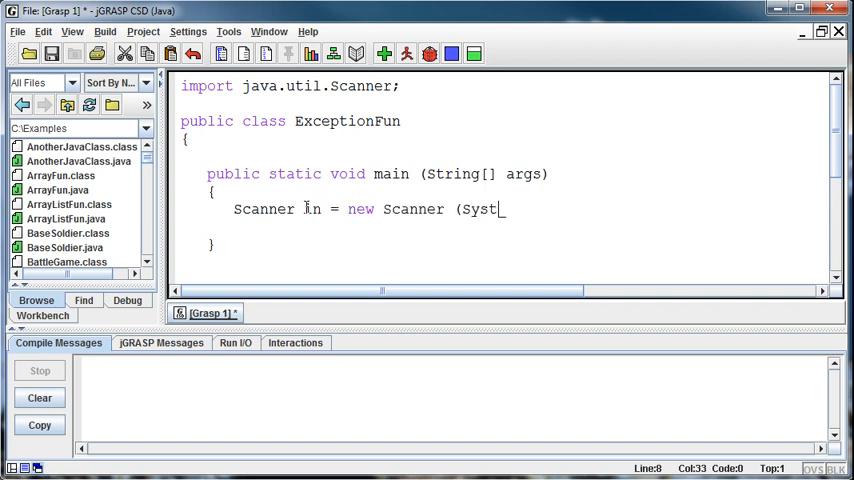
text(em.in);)
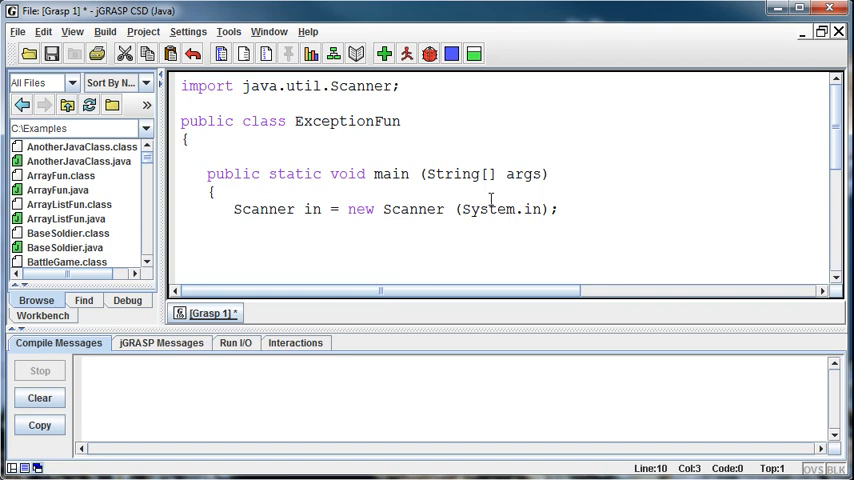
text(int)
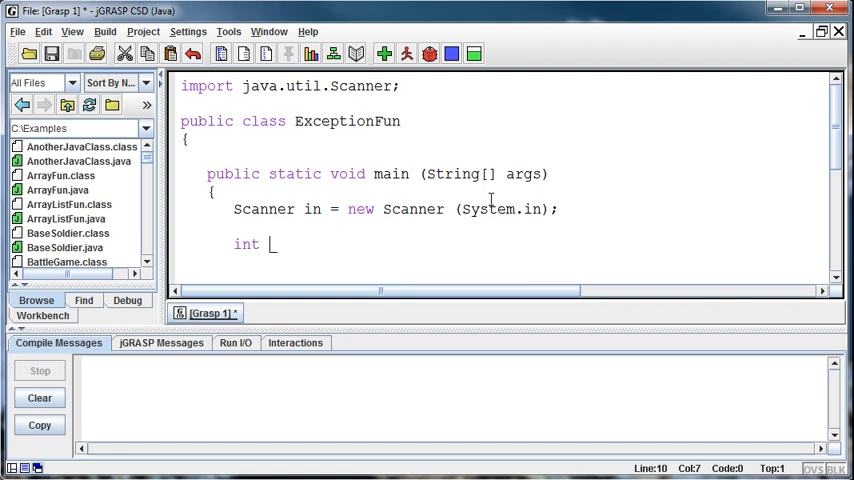
Step: Declare int shoeSize = 0 and print the prompt "What is your shoe size?"
text(shoeSi)
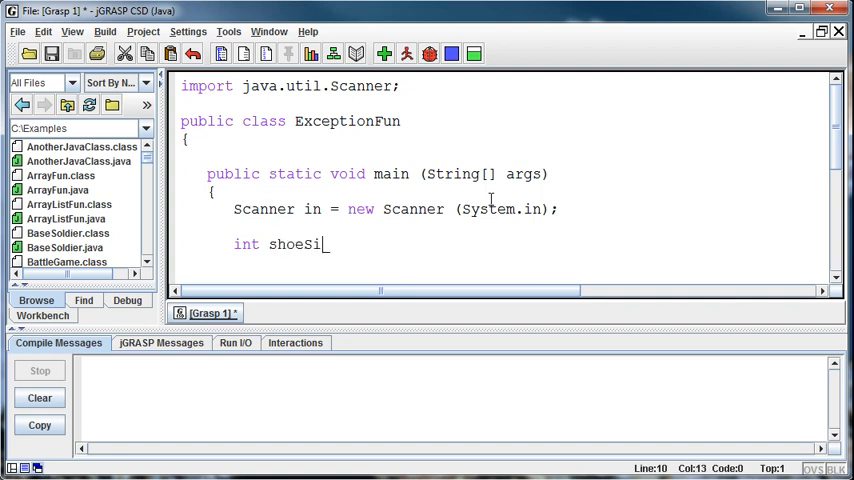
text(ze = 0;)
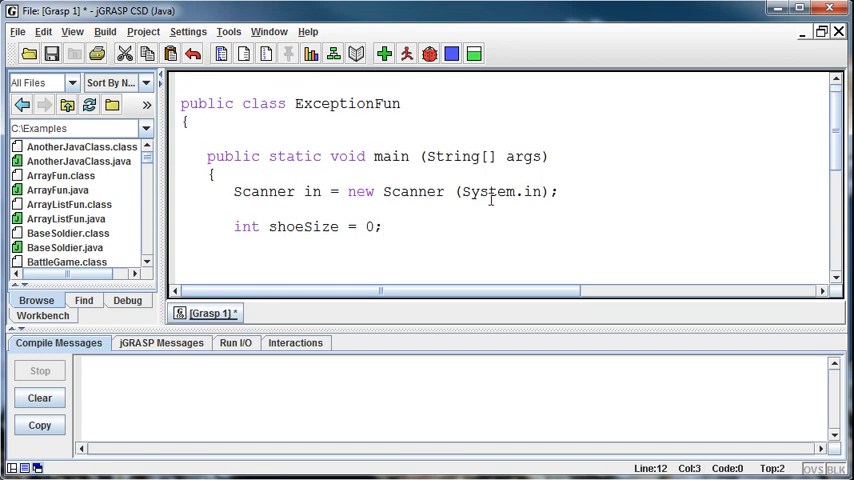
text(S)
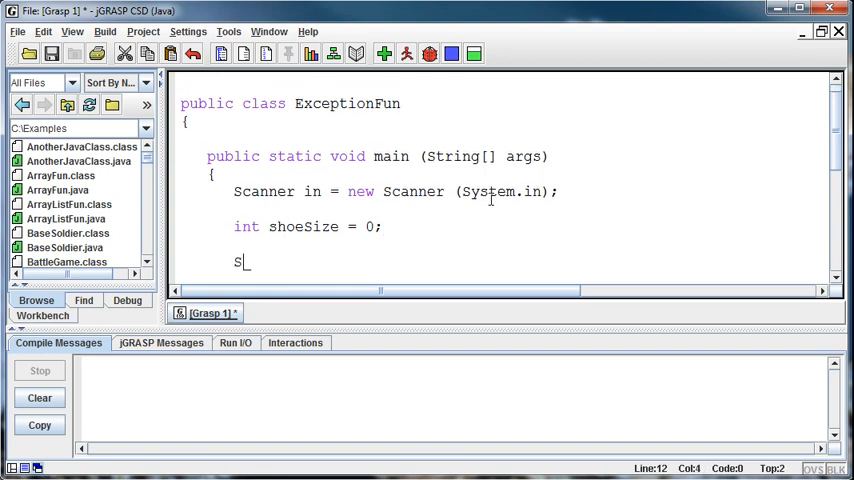
text(ystem.outlp)
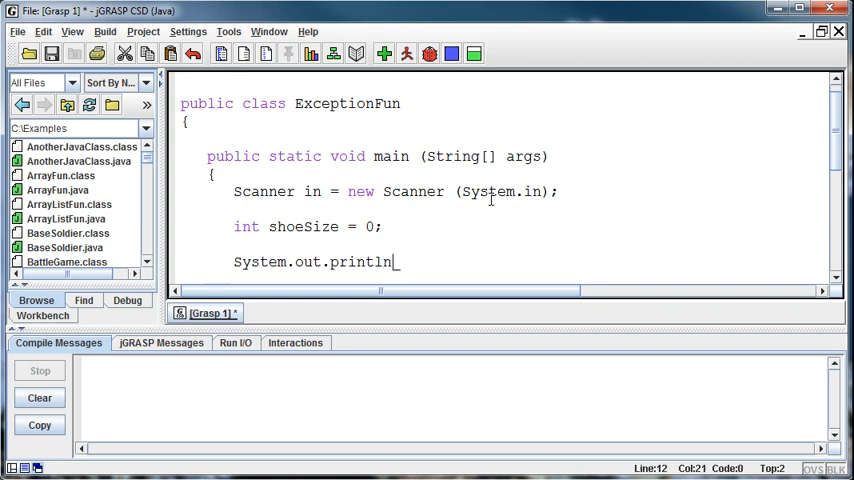
text(("W)
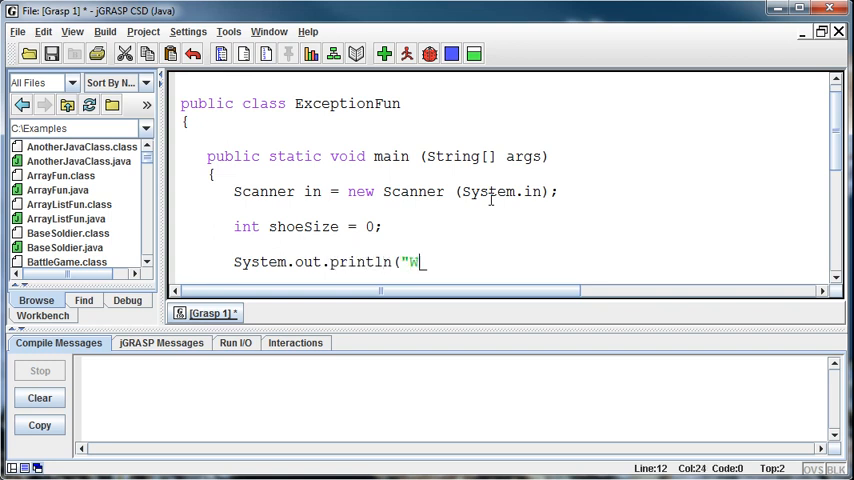
text(hat is your shoe)
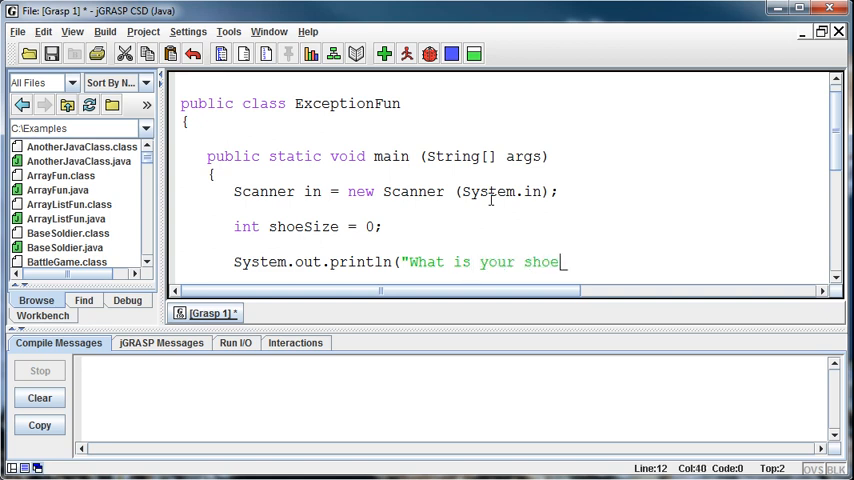
text(size)
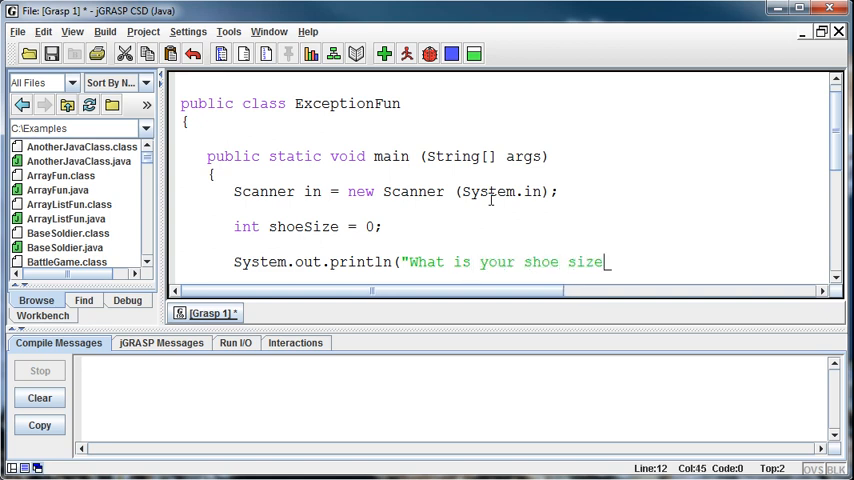
text(?)
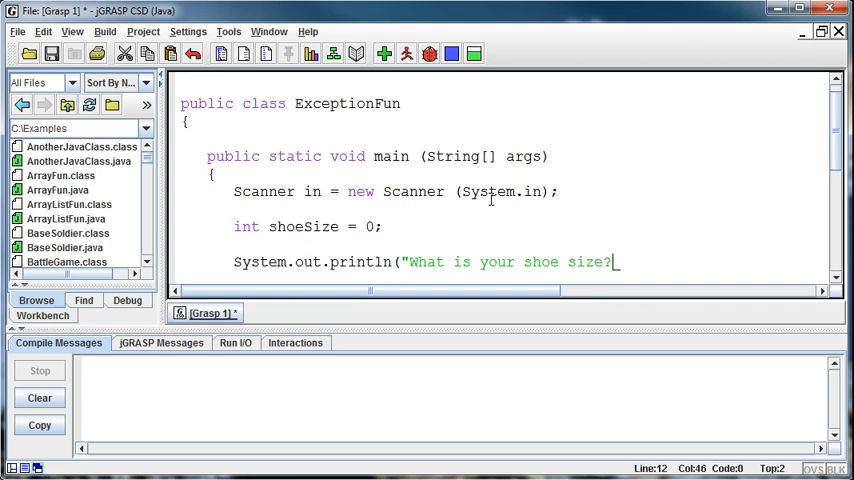
text(");)
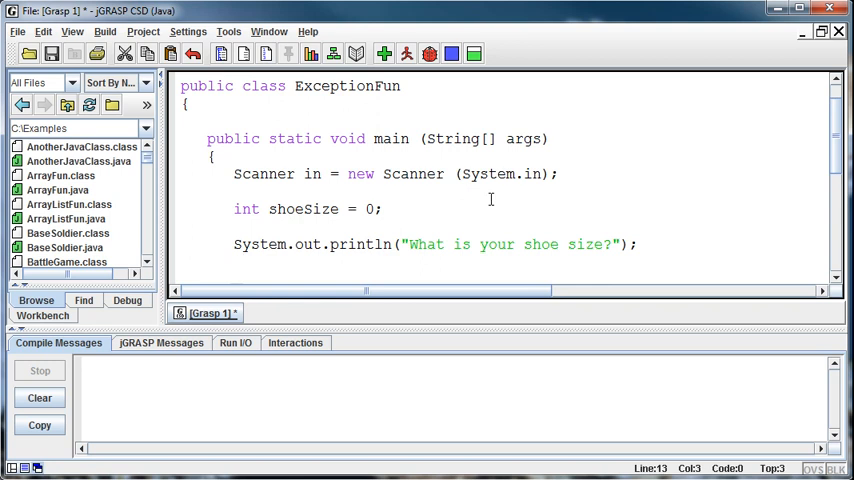
Step: Read the answer into shoeSize with in.nextInt();
text(shoeSize =)
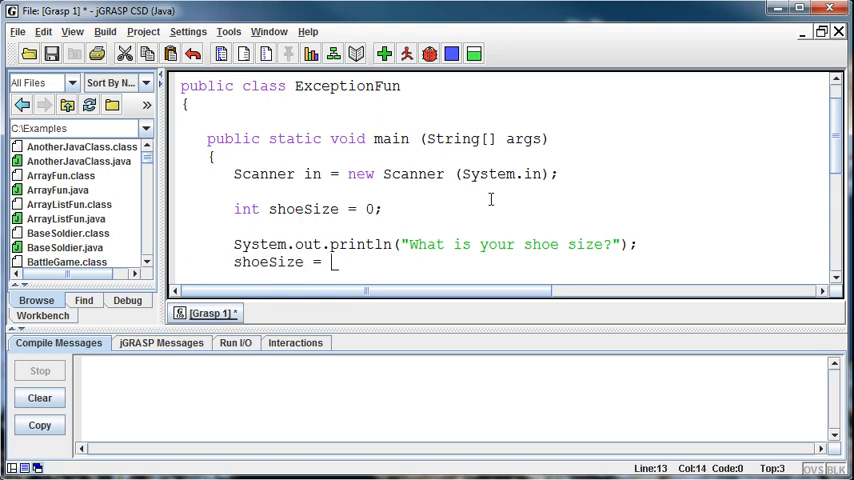
text(in.next)
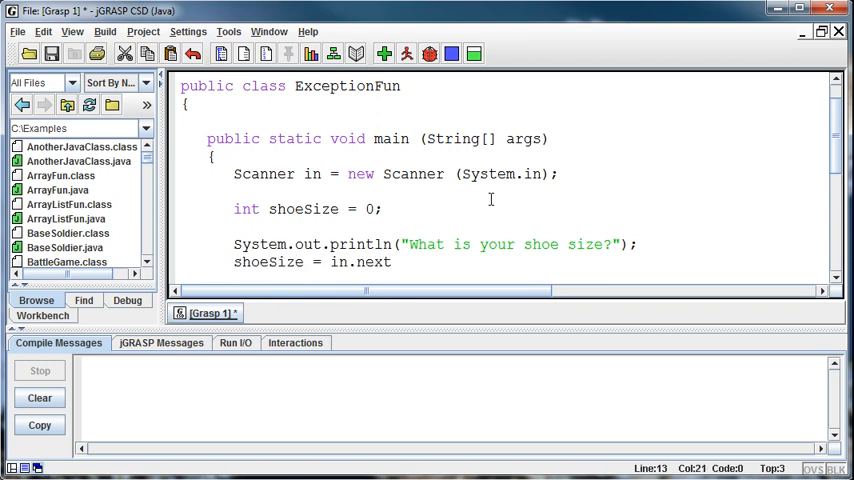
text(Int();)
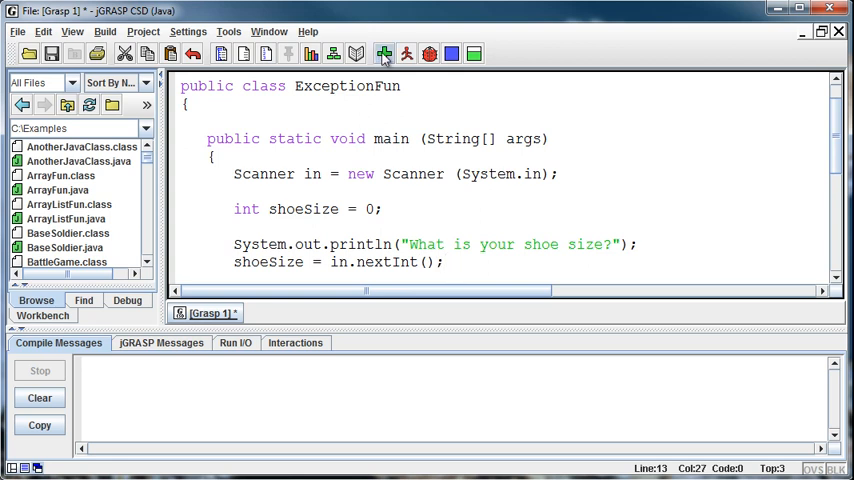
Step: Save the unnamed program as ExceptionFun.java in C:\Examples when compiling asks to save
click(384, 54)
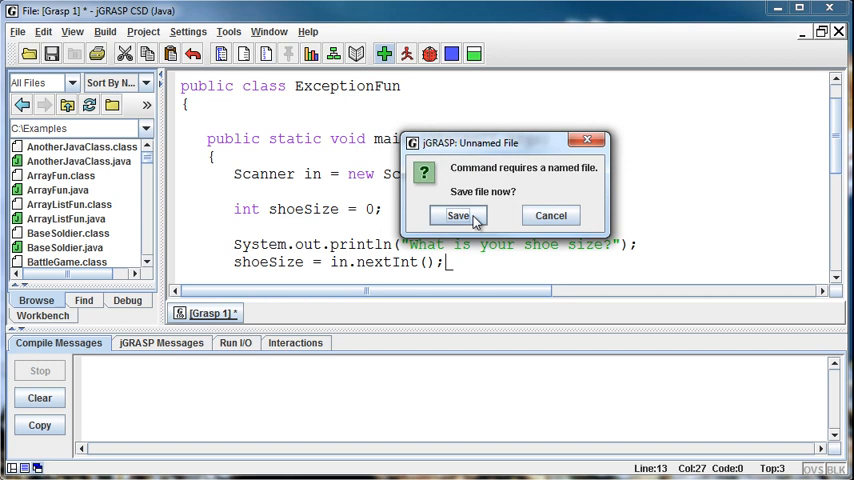
click(458, 216)
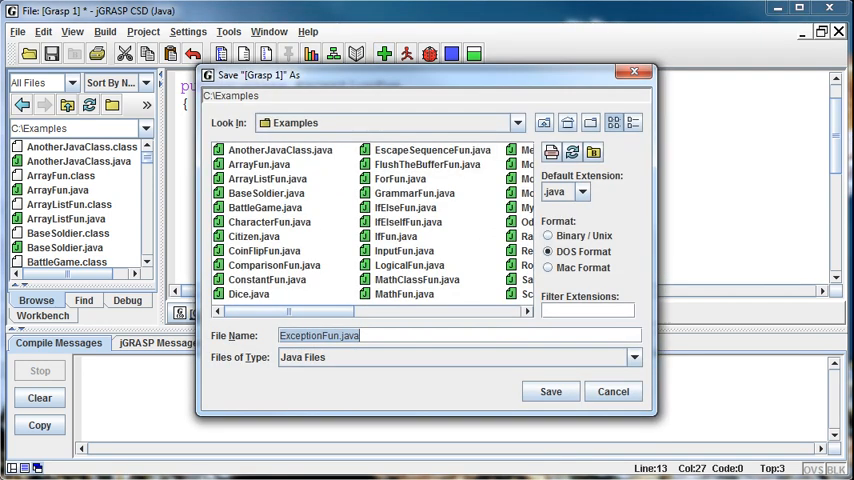
click(550, 392)
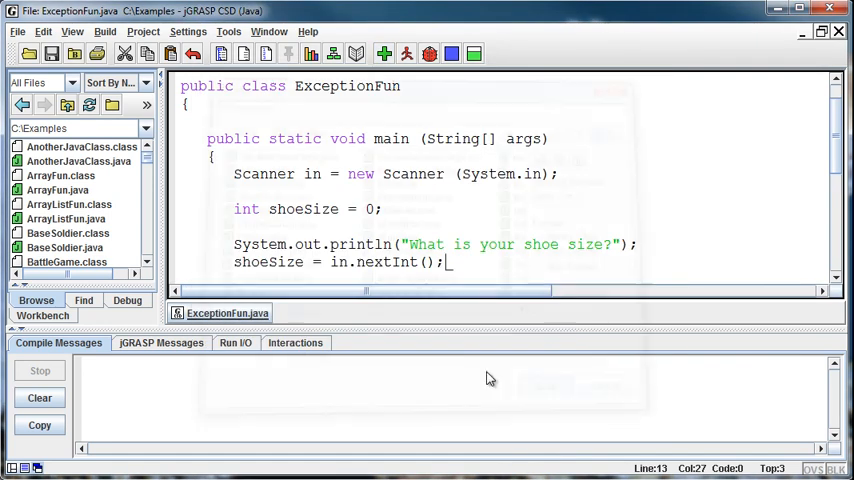
Step: Compile and run ExceptionFun, answering the shoe-size prompt with 10 so it finishes normally
click(384, 54)
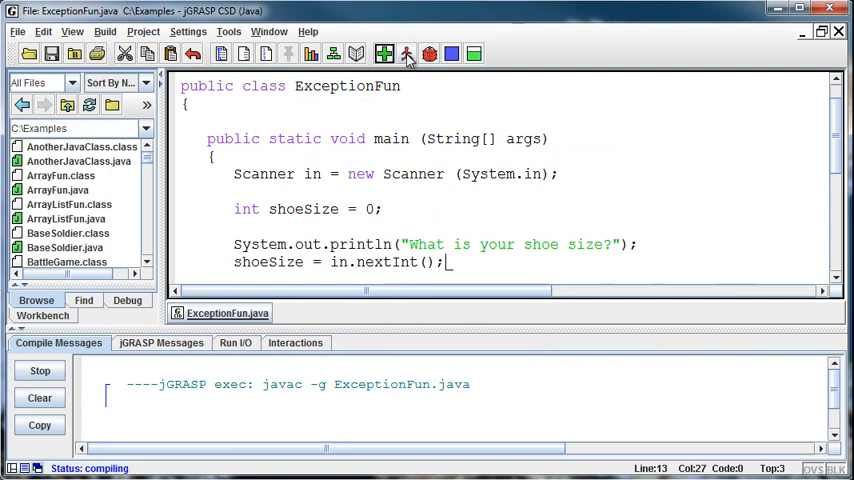
click(408, 54)
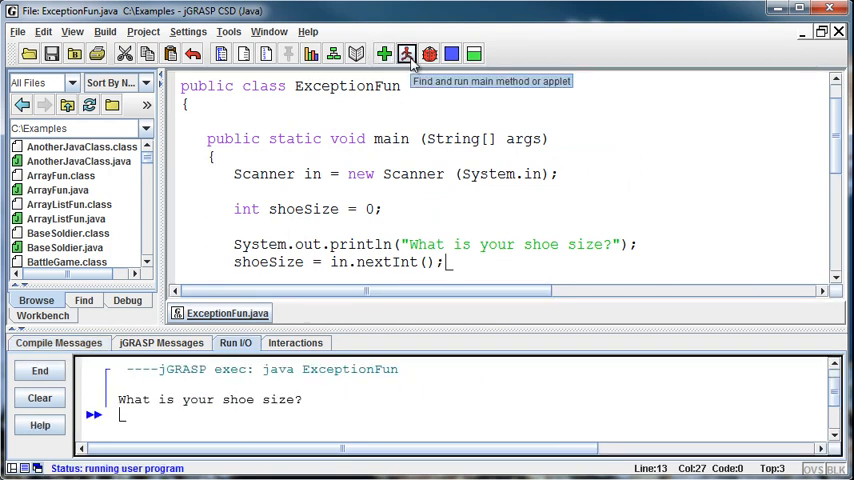
text(10)
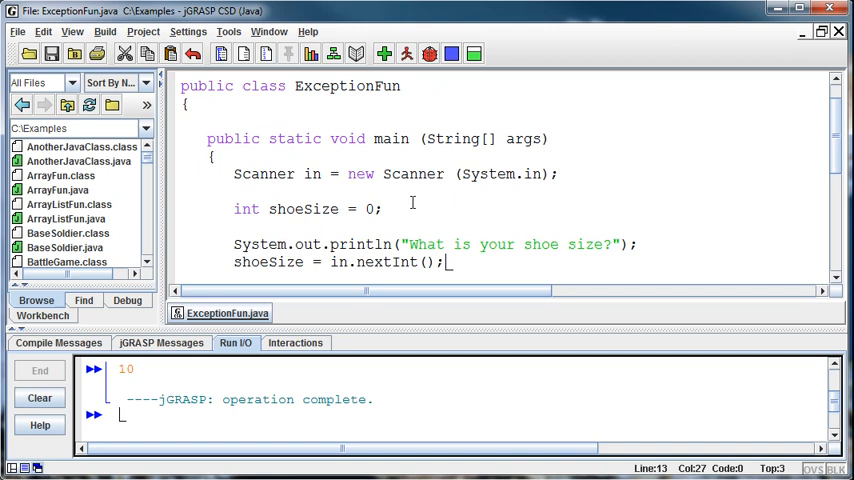
Step: Run ExceptionFun again and answer ten, crashing it with an InputMismatchException
click(406, 54)
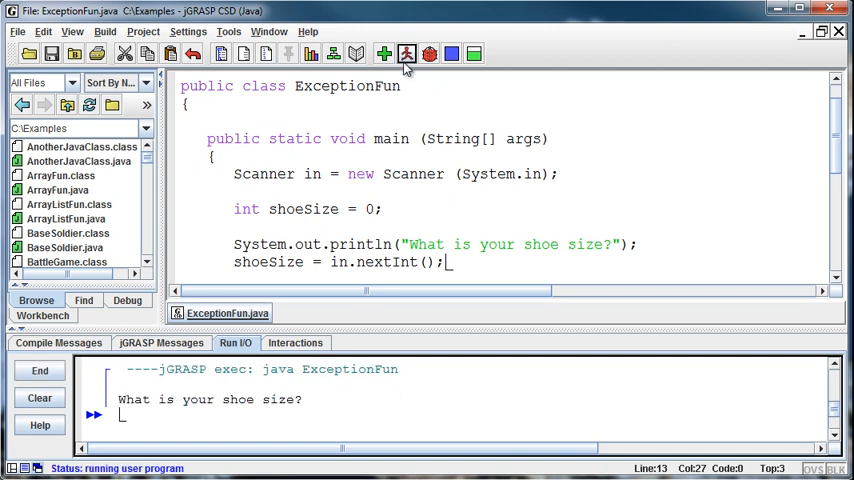
mouse_move(408, 54)
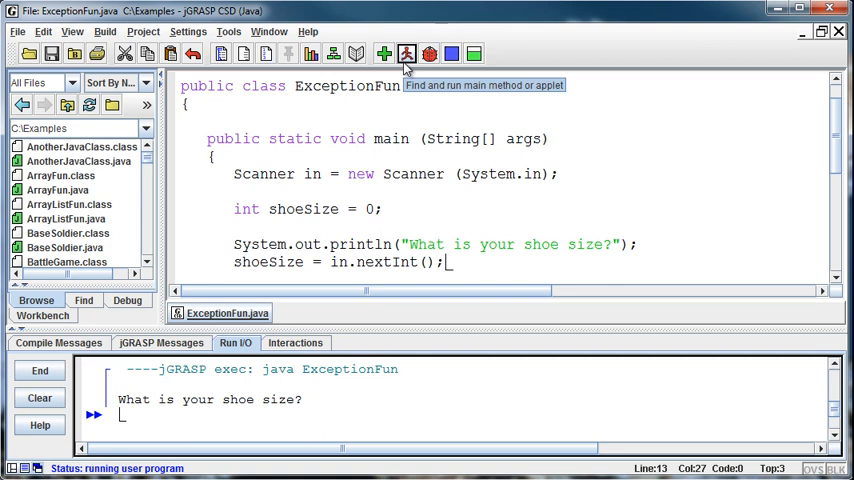
text(ten)
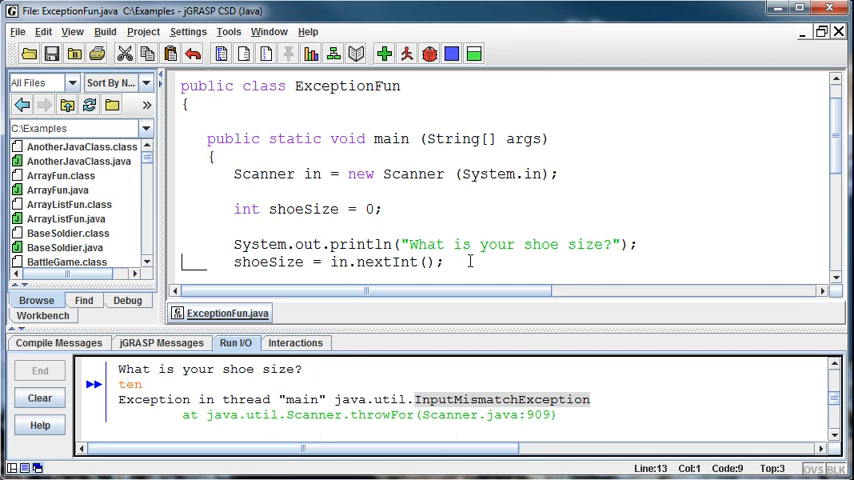
click(444, 262)
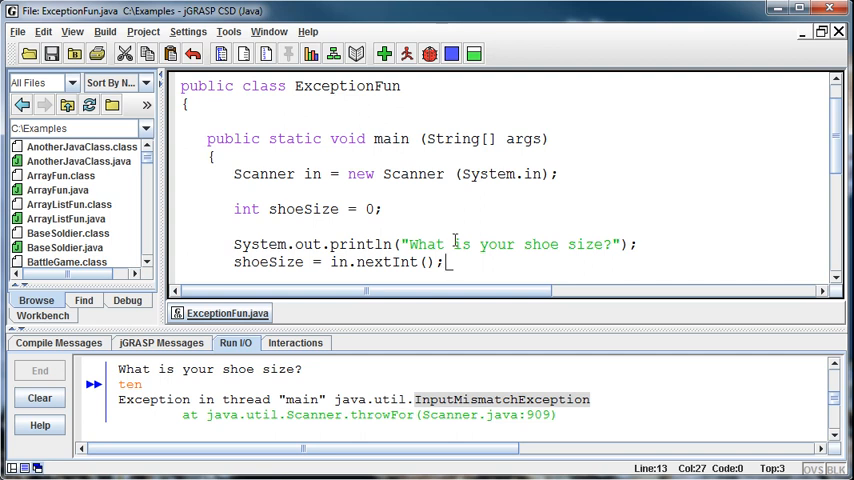
Step: Enclose the prompt and nextInt read in try { }, followed by catch () { }
click(384, 208)
text(t)
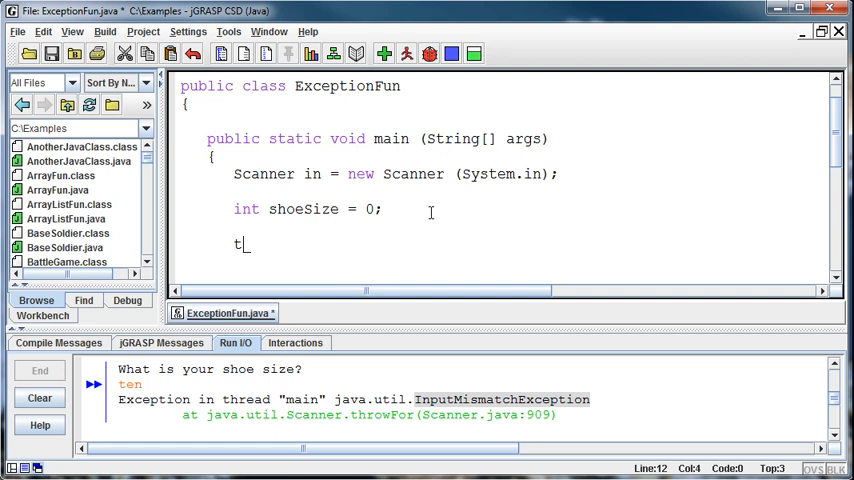
text(ry)
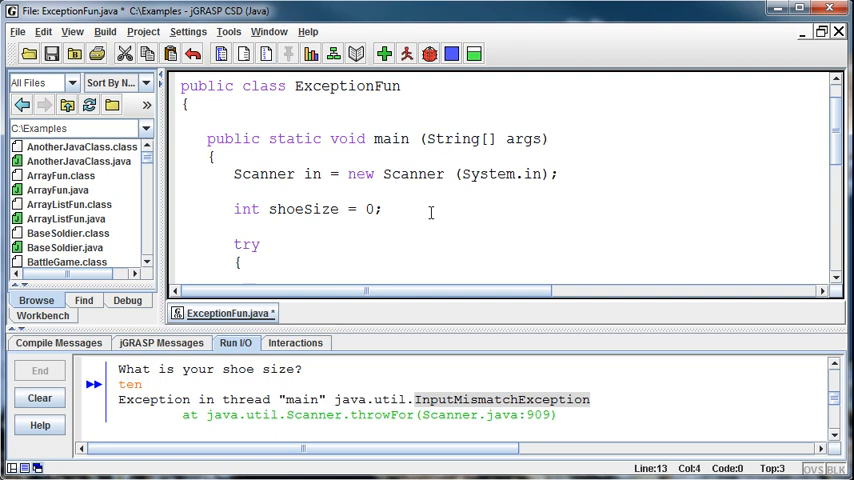
scroll(down, 3)
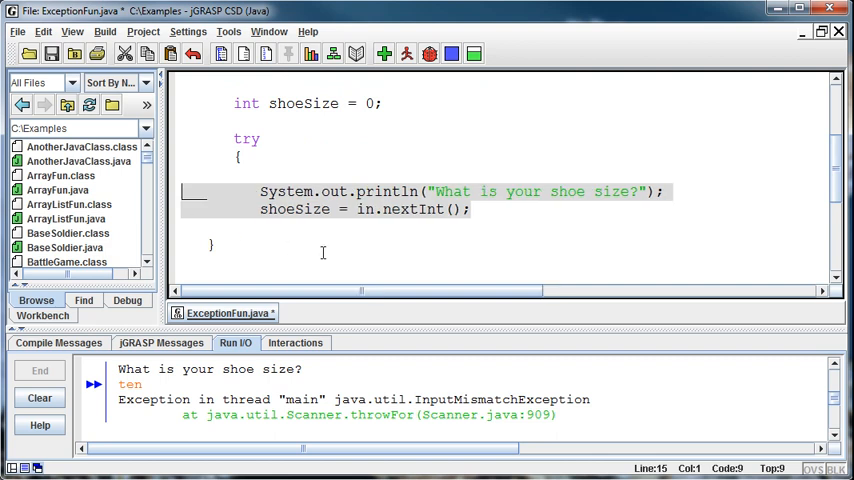
click(478, 208)
text(})
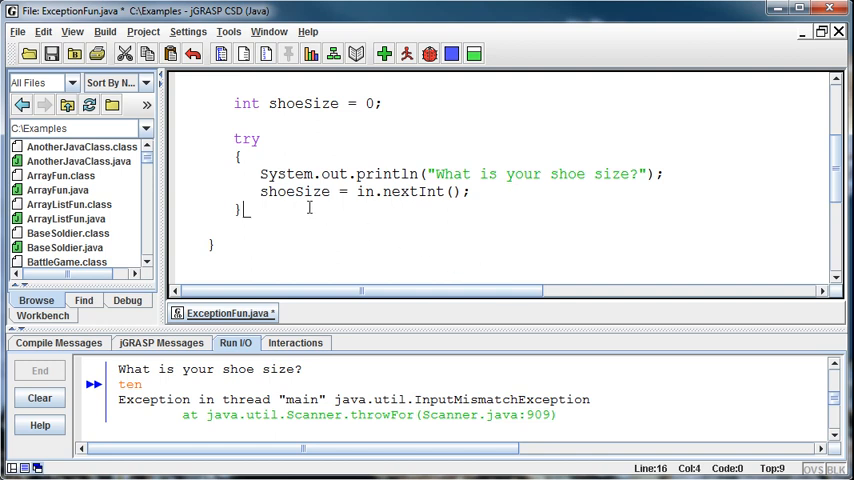
text(catch)
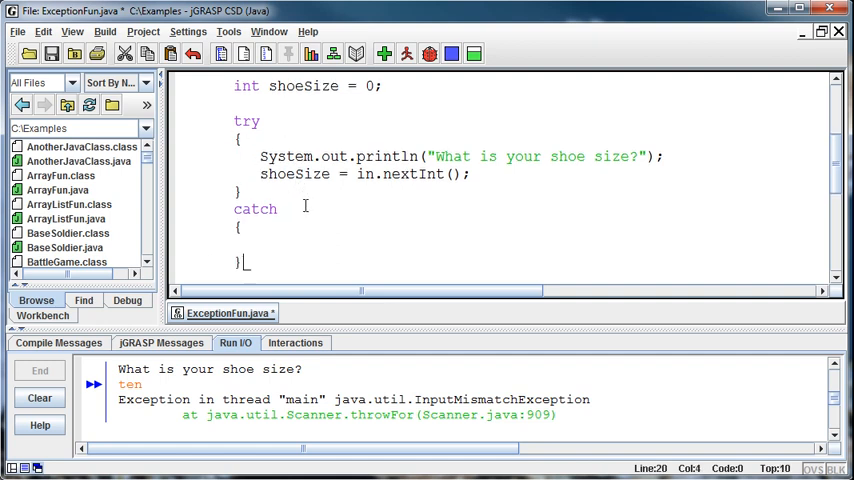
text(())
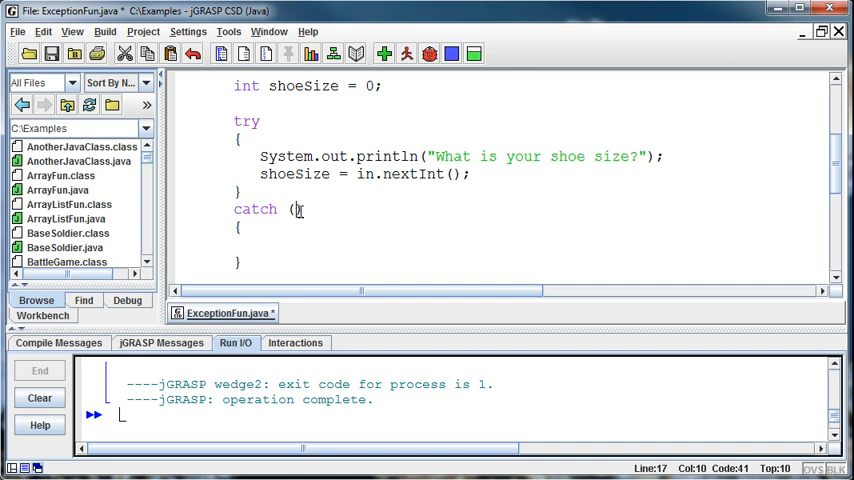
Step: Declare the catch parameter as InputMismatchException e
text(InputMismat)
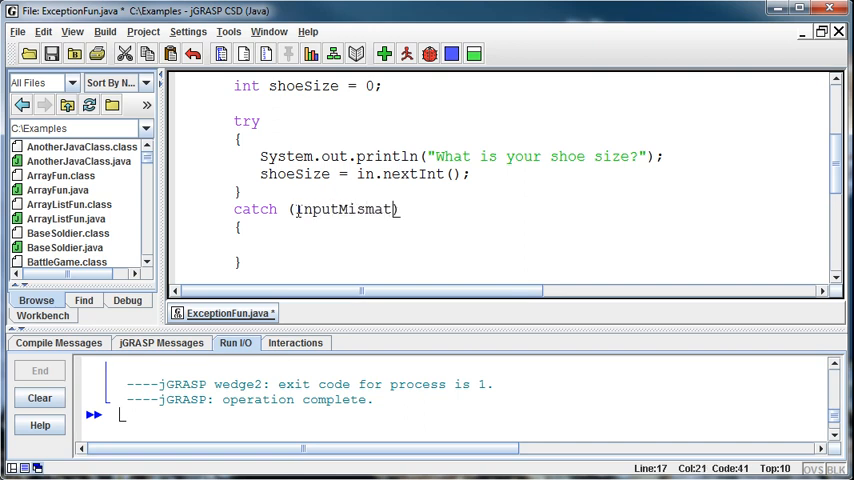
text(chException)
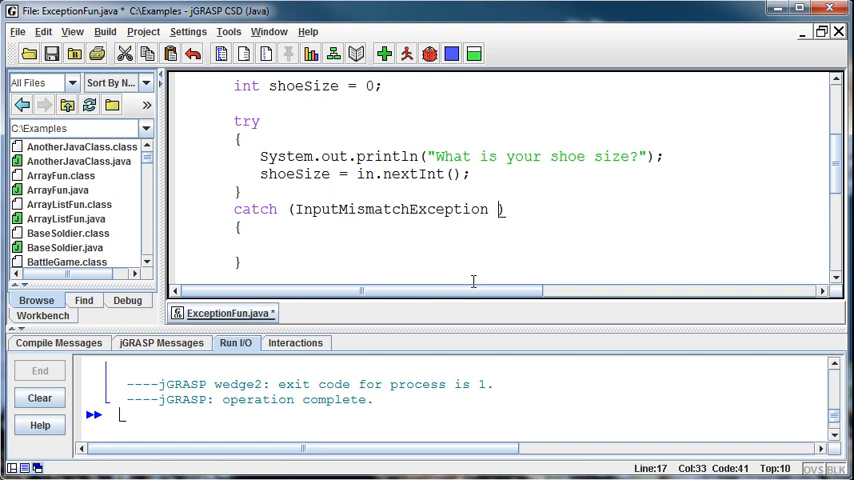
text(e)
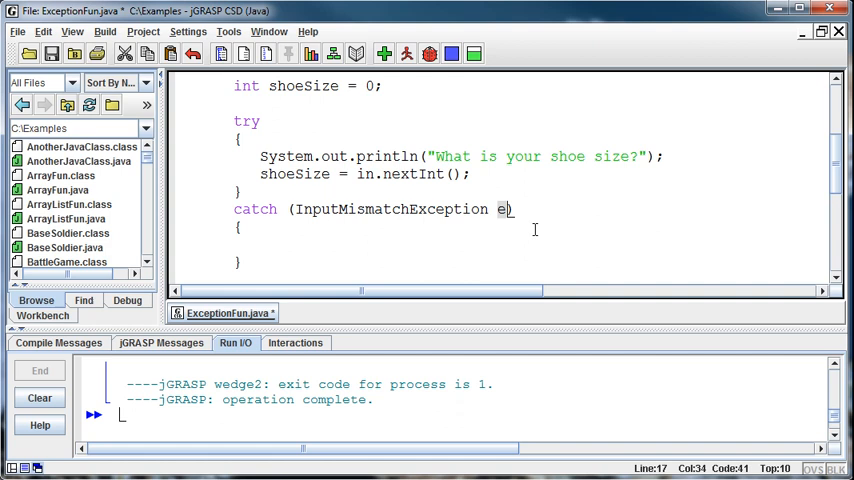
mouse_move(496, 272)
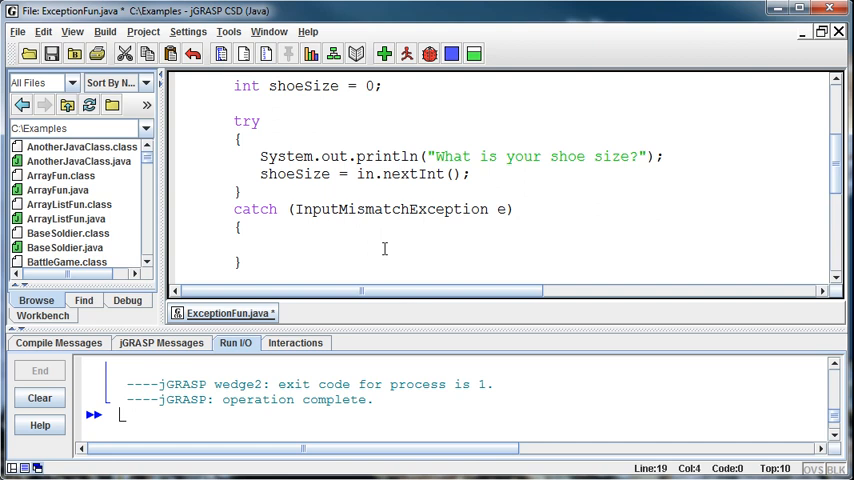
Step: Make the catch block print "Sorry, that was not valid input."
text(S)
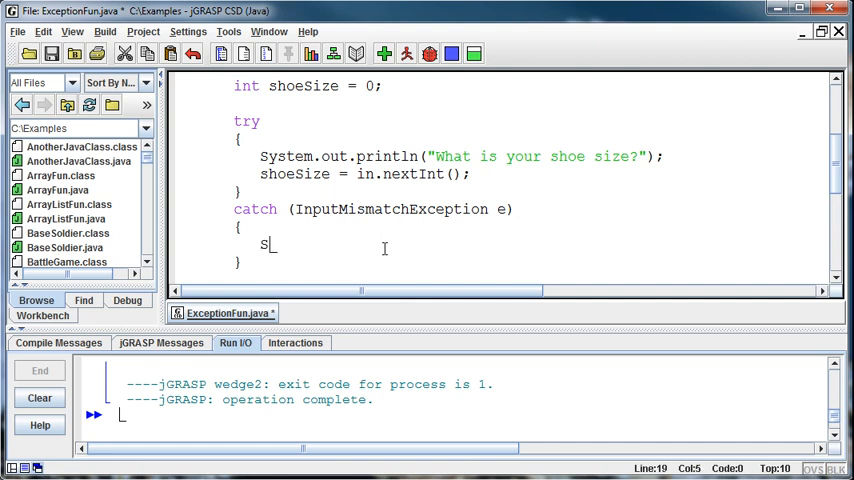
text(ystem.out.)
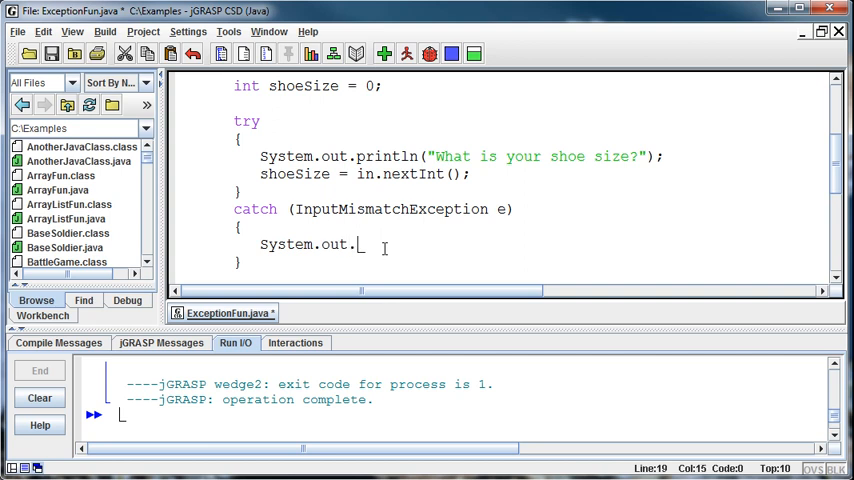
text(println("Sorry, that was not va)
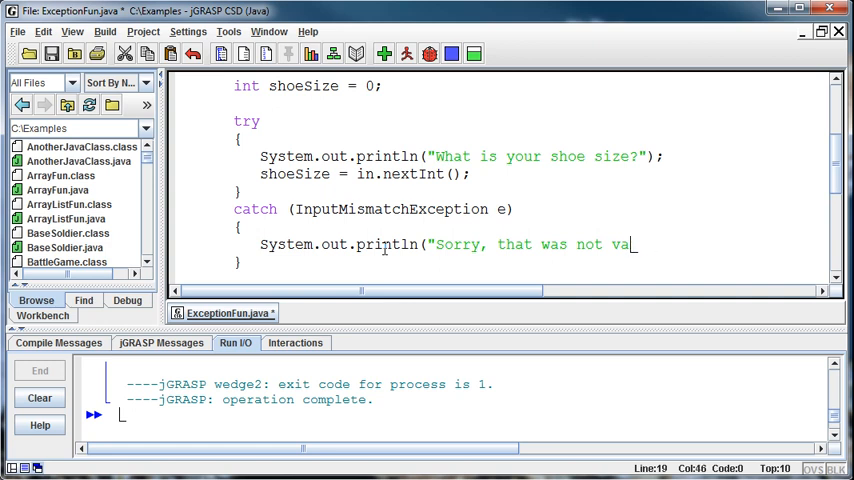
text(lid input.");)
text(S)
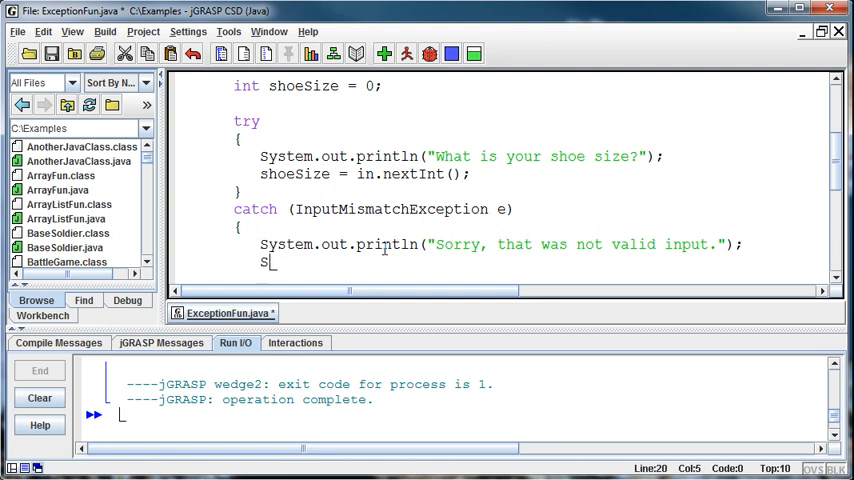
Step: Add a second message "Please enter the shoe size using numbers." in the catch block
text(ystem.out.)
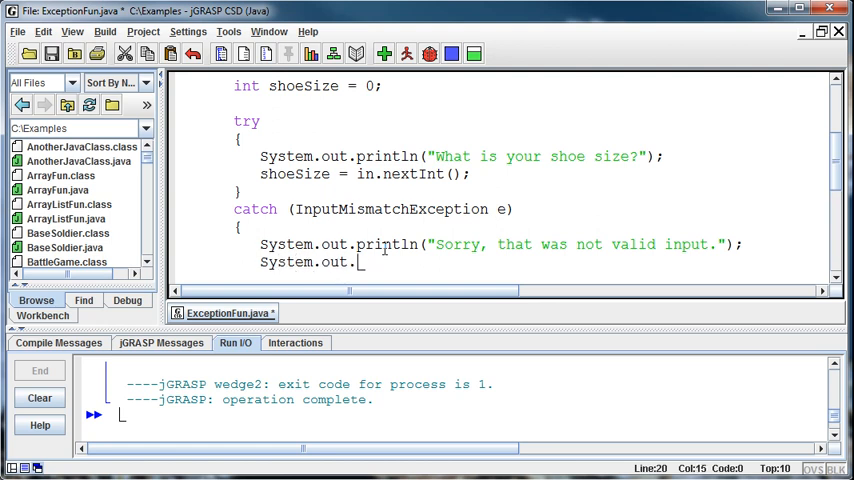
text(println("Pl)
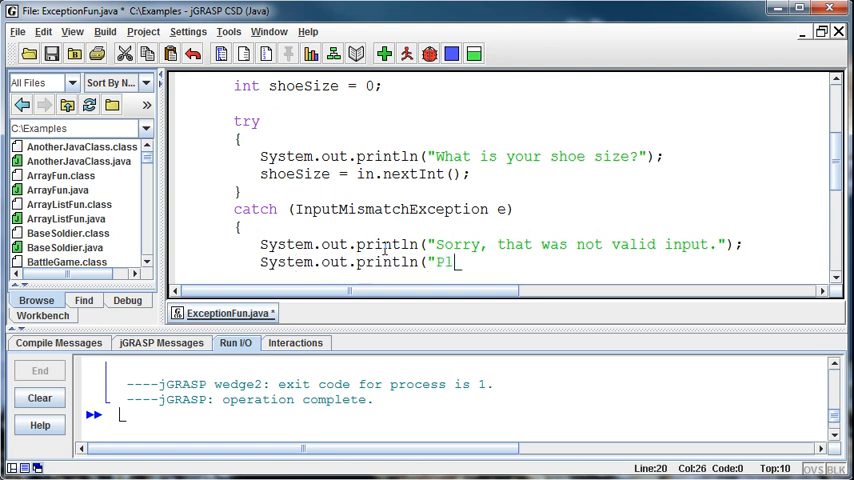
text(ease enter)
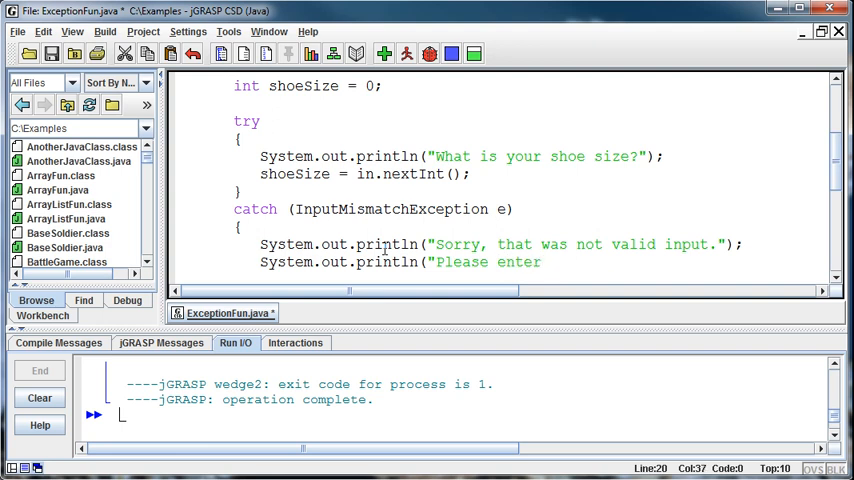
text(the shoe ei)
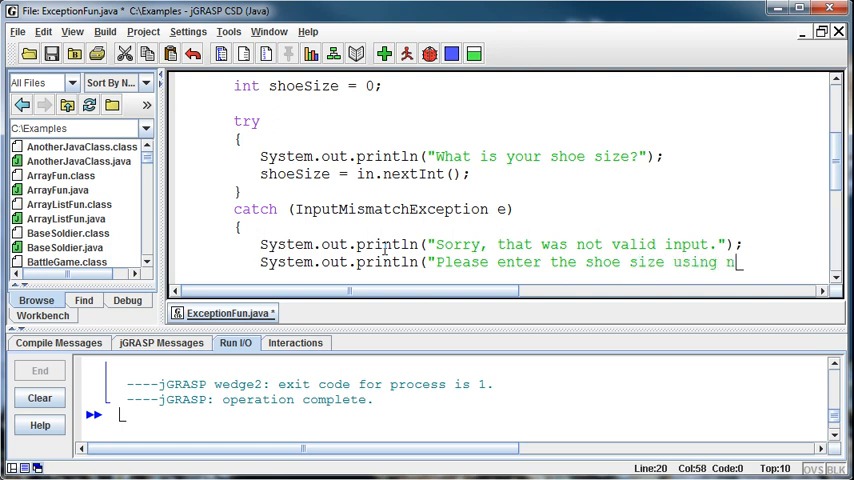
text(umbers)
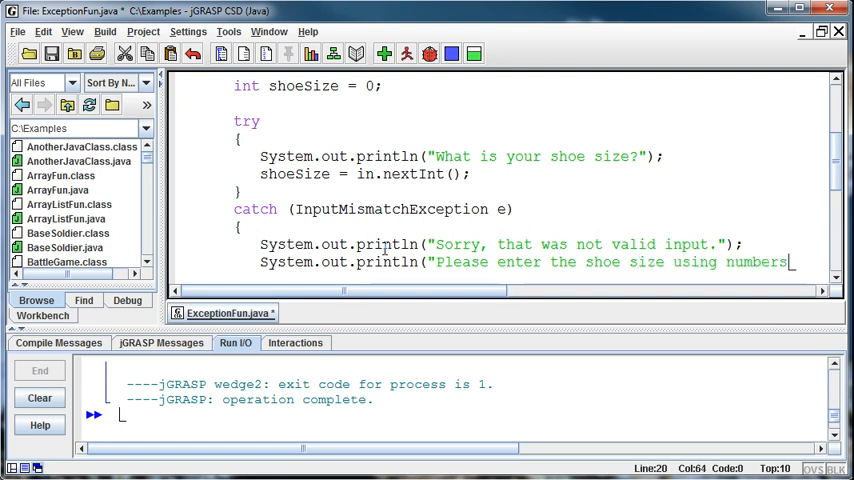
text(.");)
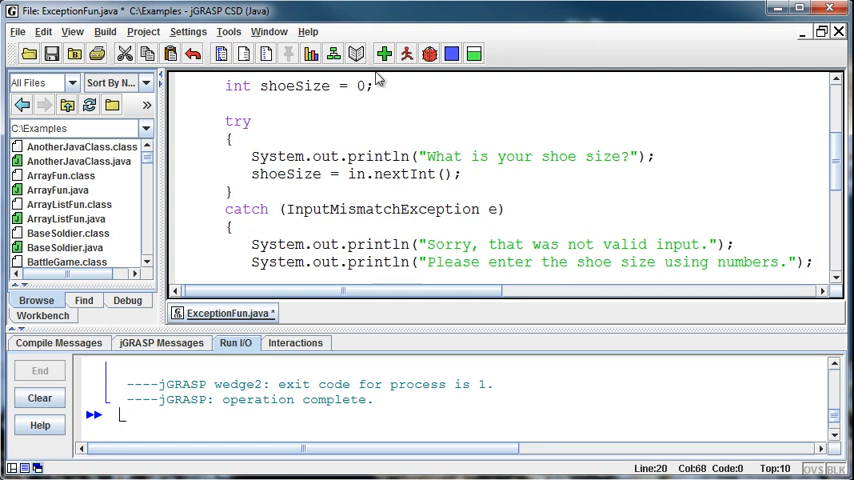
Step: Compile ExceptionFun, hit the cannot find symbol error for InputMismatchException, and position before catch
click(408, 54)
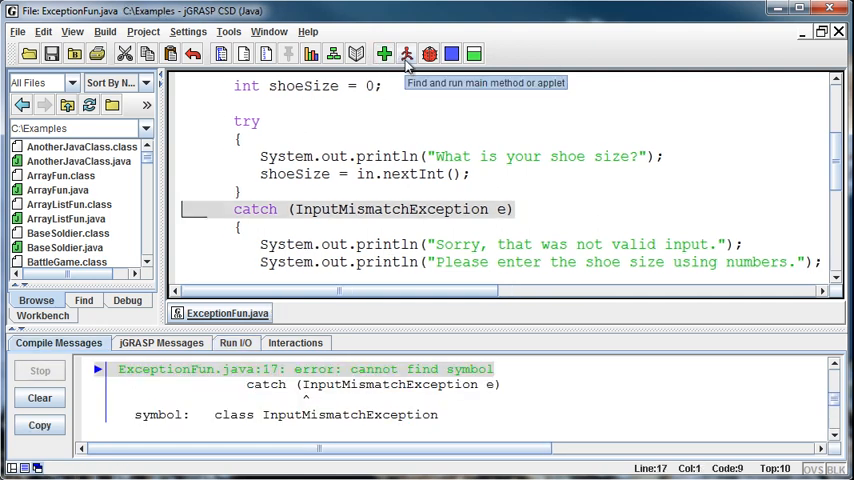
mouse_move(494, 276)
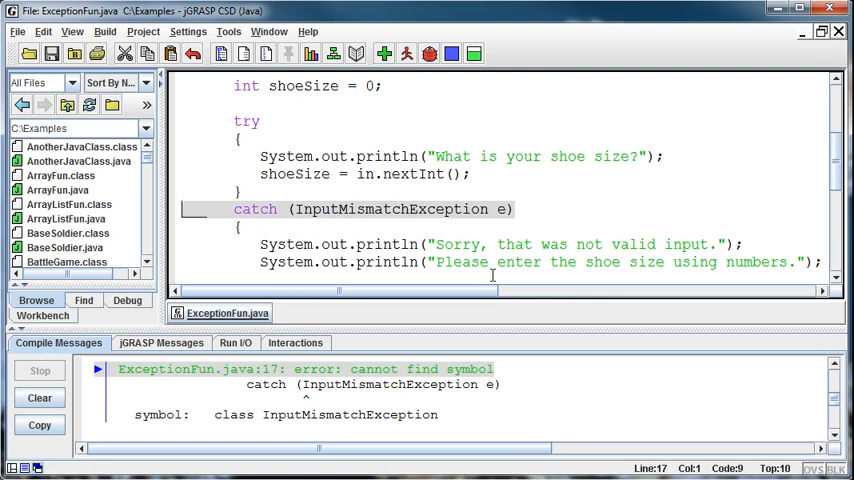
mouse_move(472, 312)
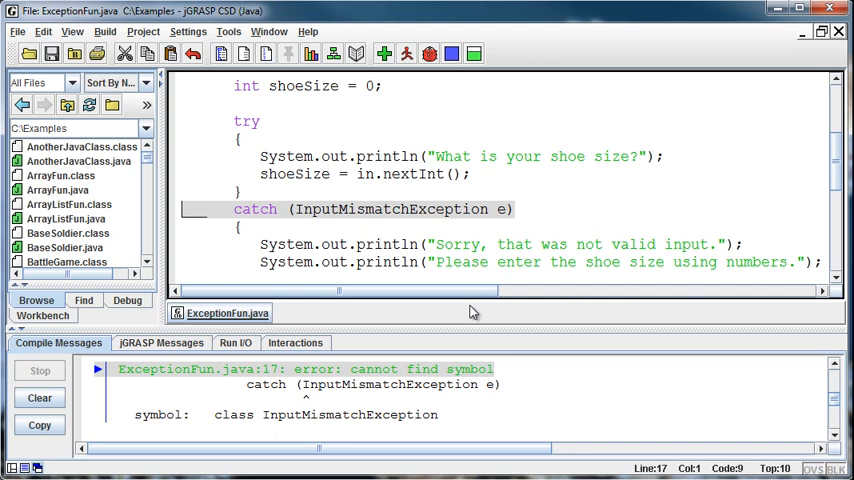
mouse_move(432, 408)
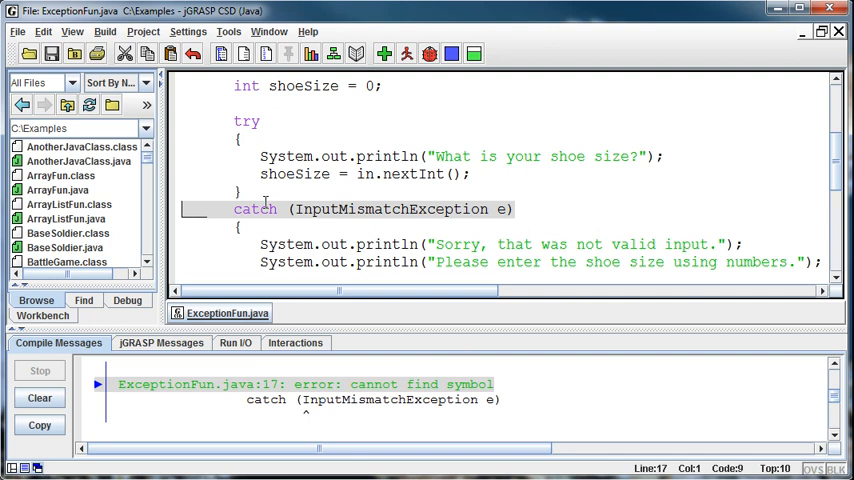
click(330, 208)
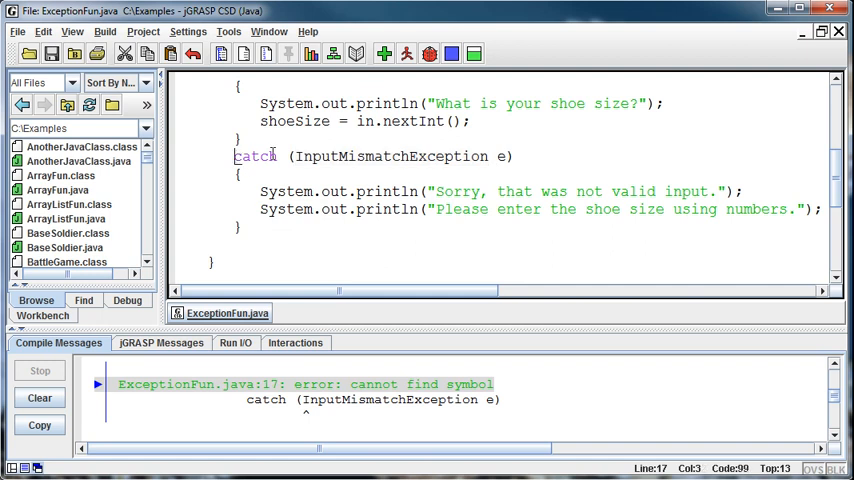
Step: Wrap the catch block in /* */, comment out try, and recompile cleanly
text(/*)
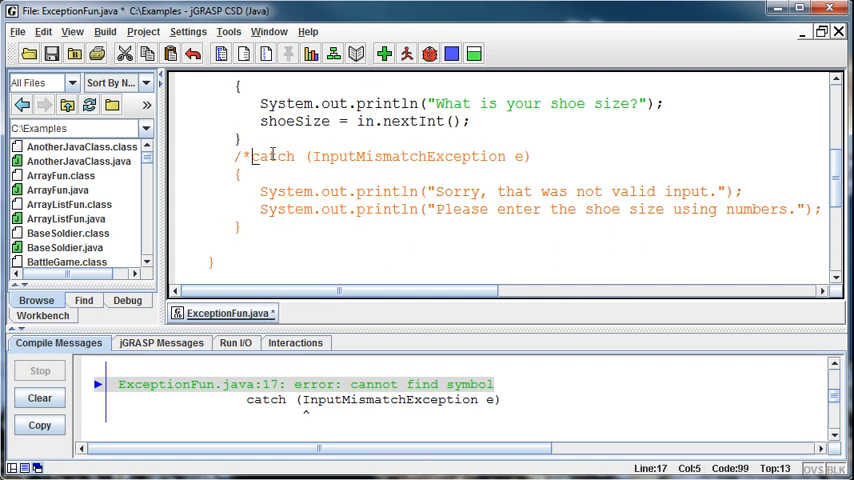
click(270, 226)
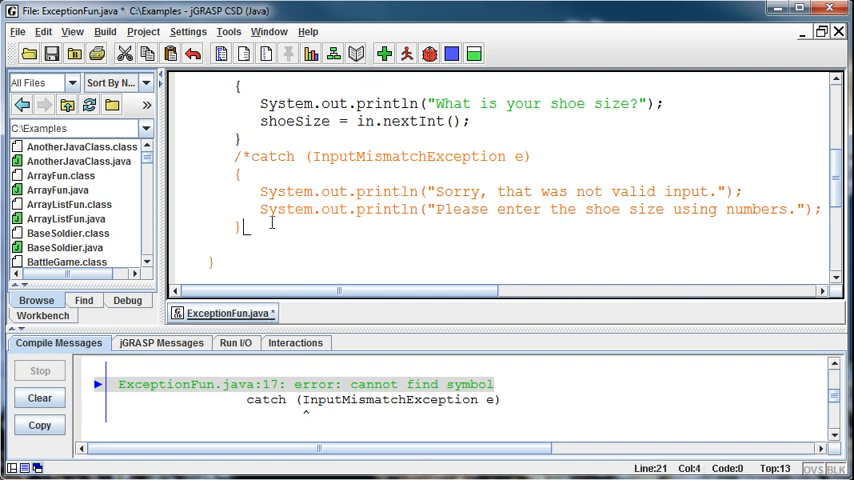
text(*/)
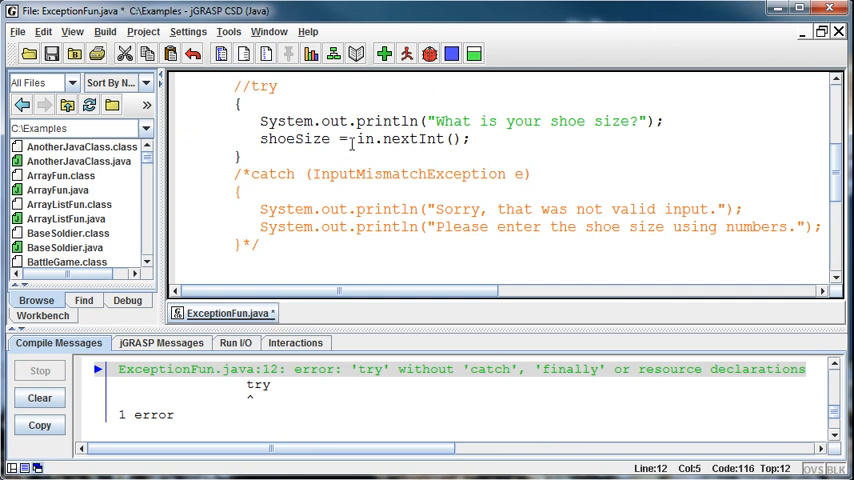
click(406, 54)
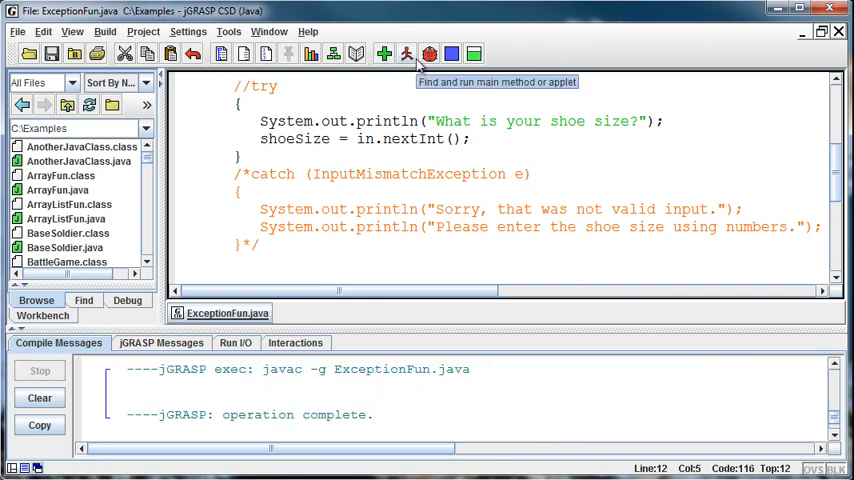
mouse_move(396, 96)
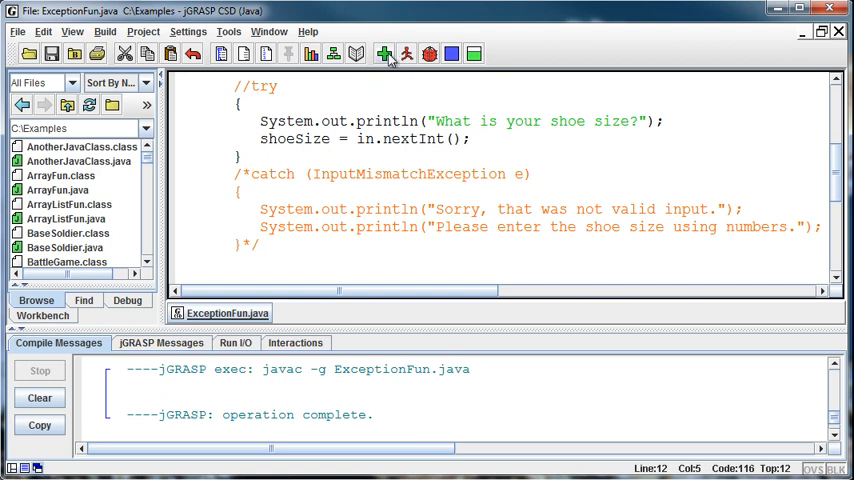
Step: Run ExceptionFun and answer ten, crashing with InputMismatchException from nextInt
click(406, 54)
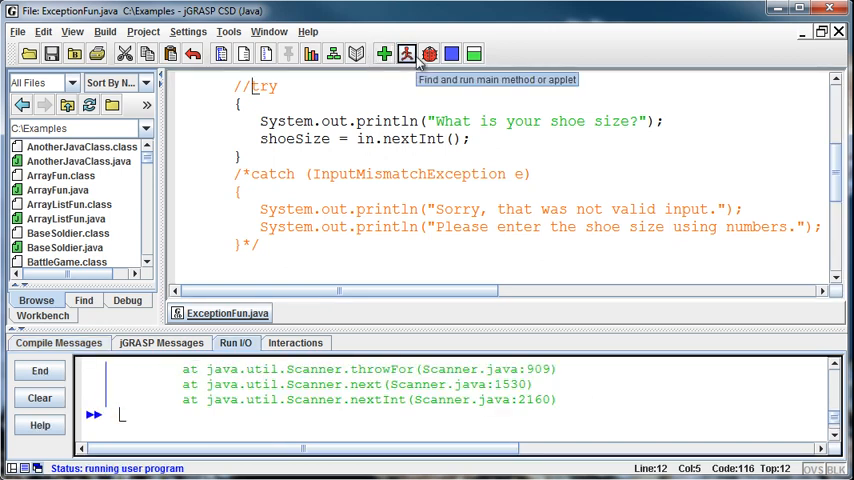
text(ten)
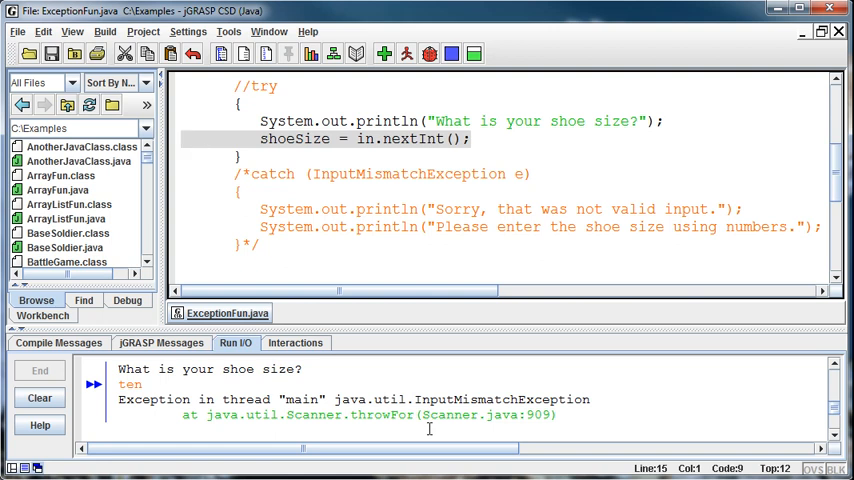
scroll(up, 3)
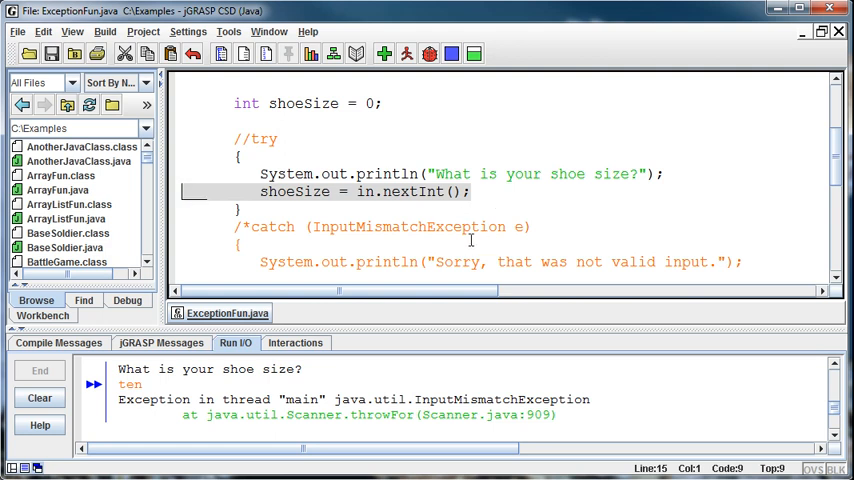
scroll(up, 3)
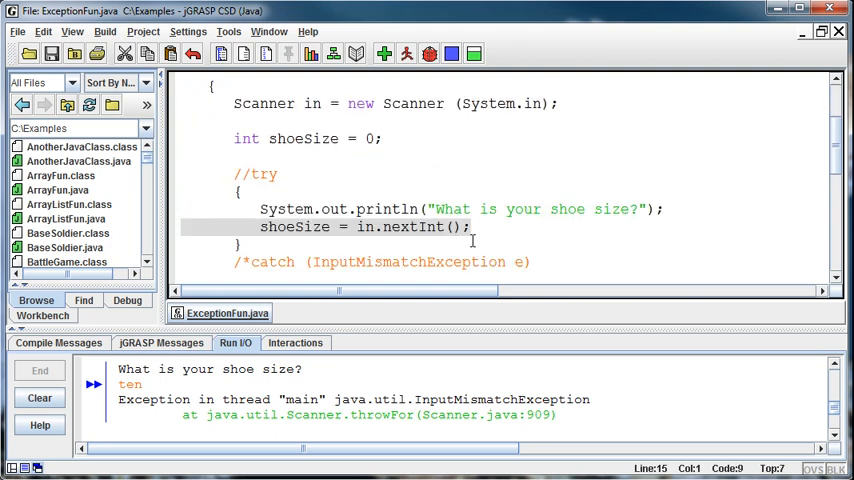
Step: Remove the comment marks, retype try, and recompile to get the cannot find symbol error
scroll(down, 3)
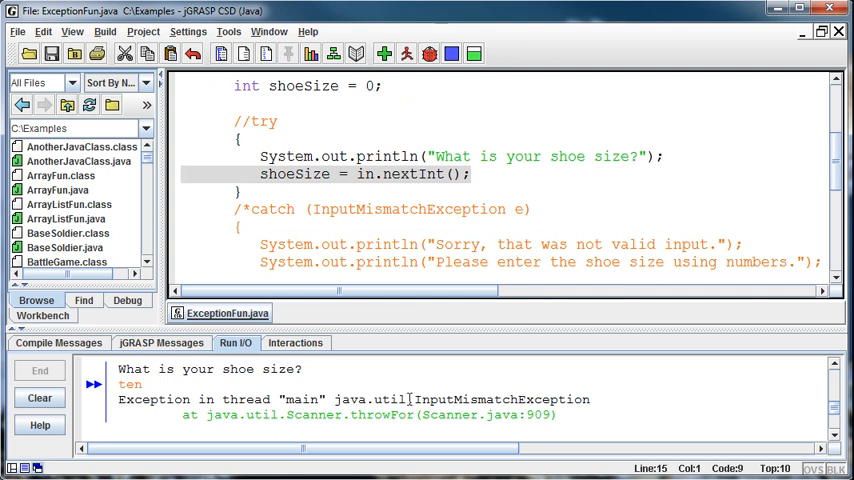
click(240, 192)
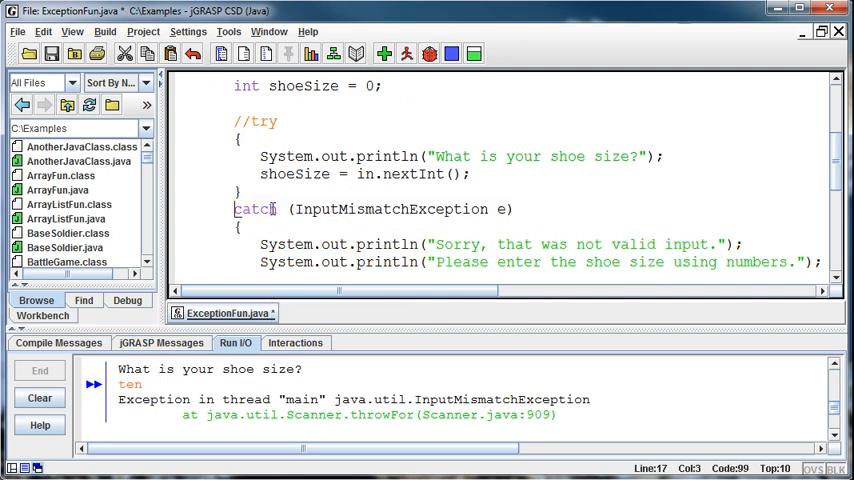
scroll(down, 3)
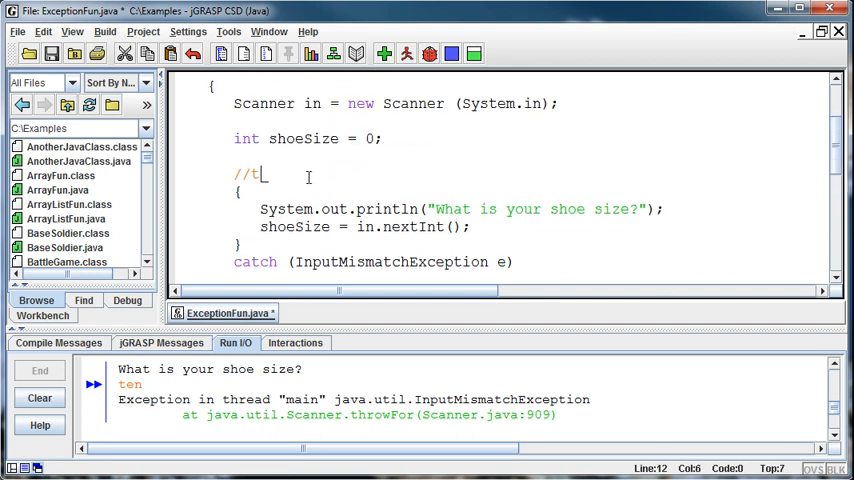
text(try)
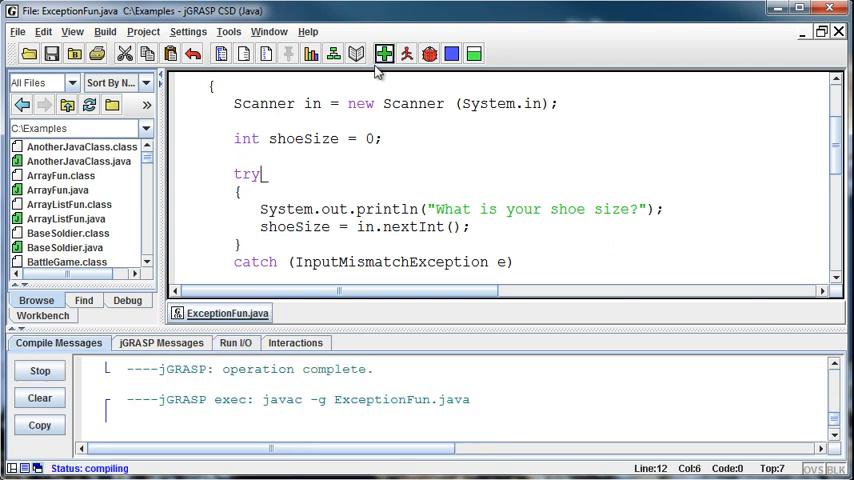
click(384, 54)
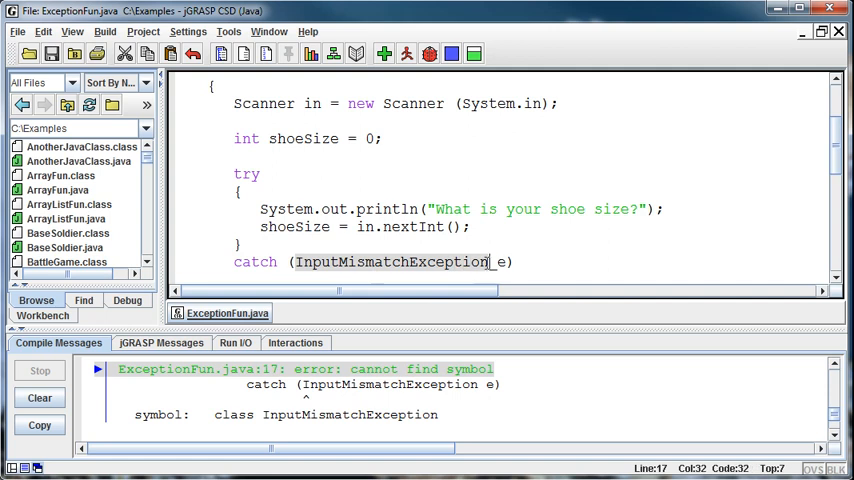
scroll(down, 3)
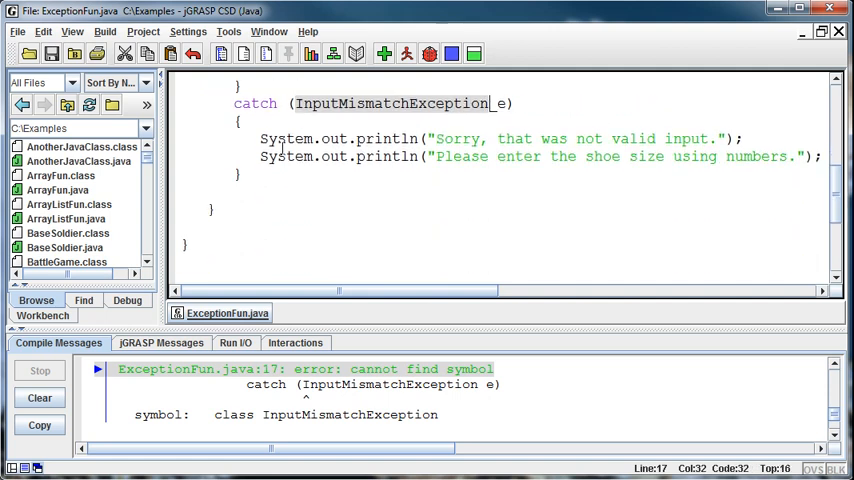
scroll(down, 3)
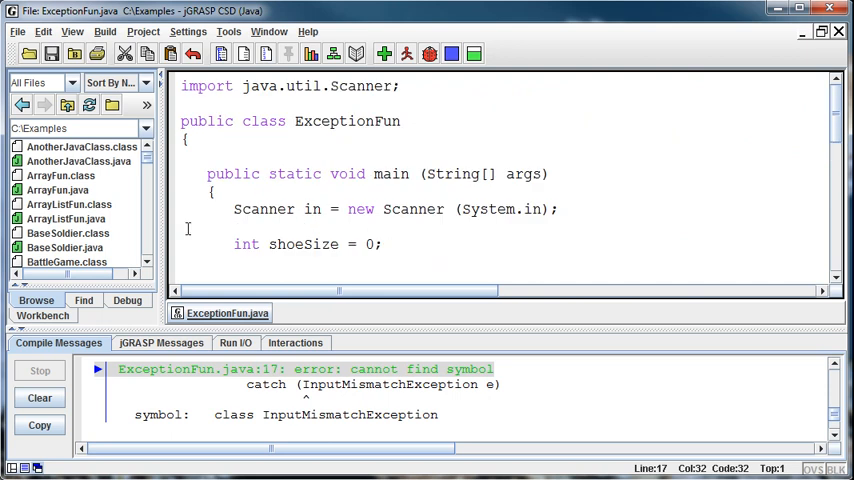
Step: Add an import java.util.InputMismatchException line and compile
click(400, 86)
text(import)
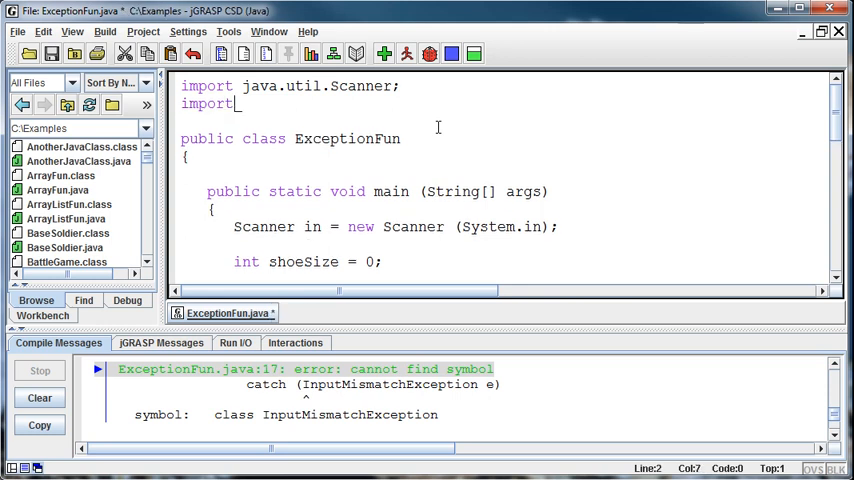
text(java.uti.)
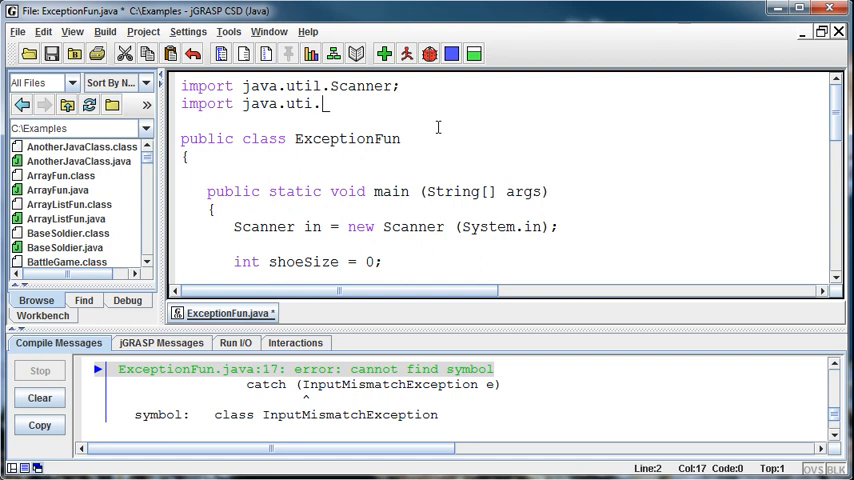
text(I)
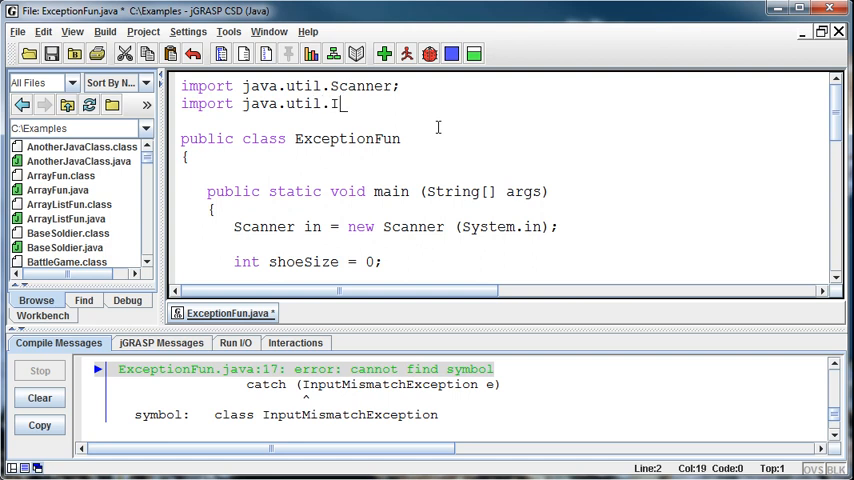
text(nputMismatchException;)
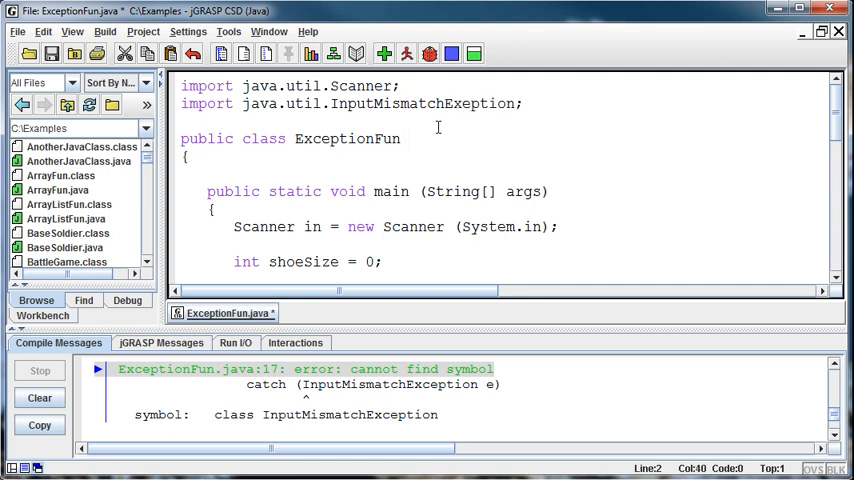
click(408, 54)
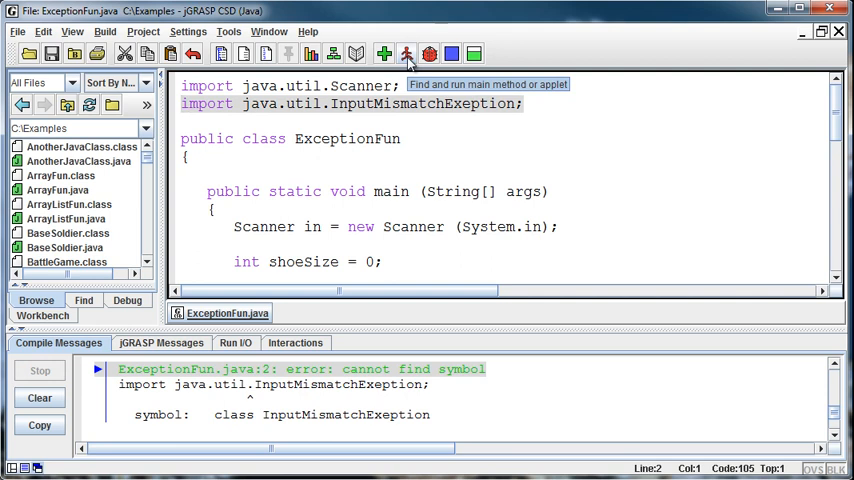
mouse_move(456, 92)
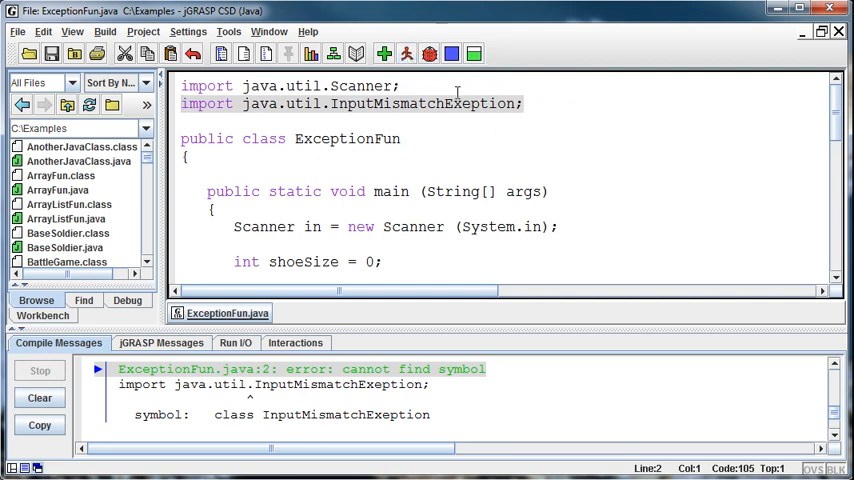
Step: Fix the misspelled import, recompile successfully, and run the program
click(466, 104)
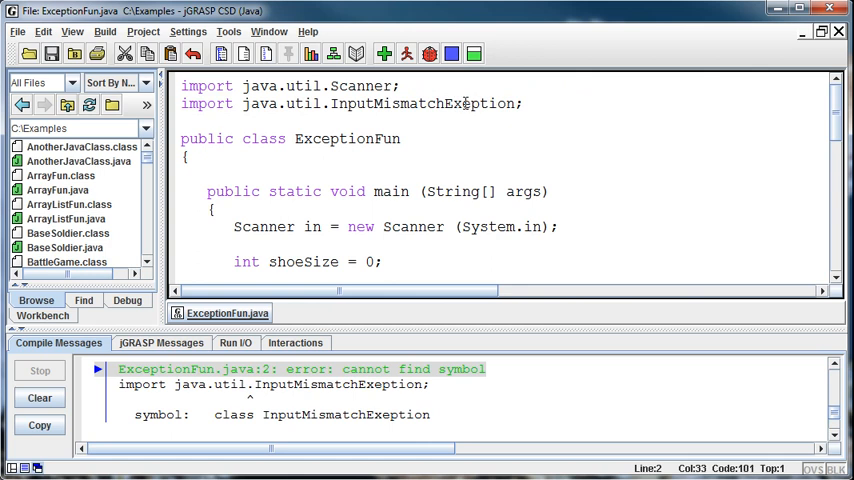
click(384, 52)
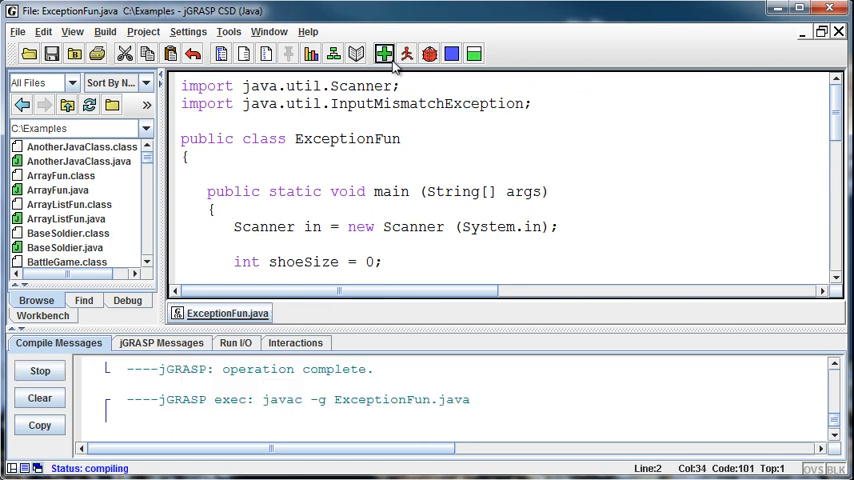
click(428, 54)
text(ten)
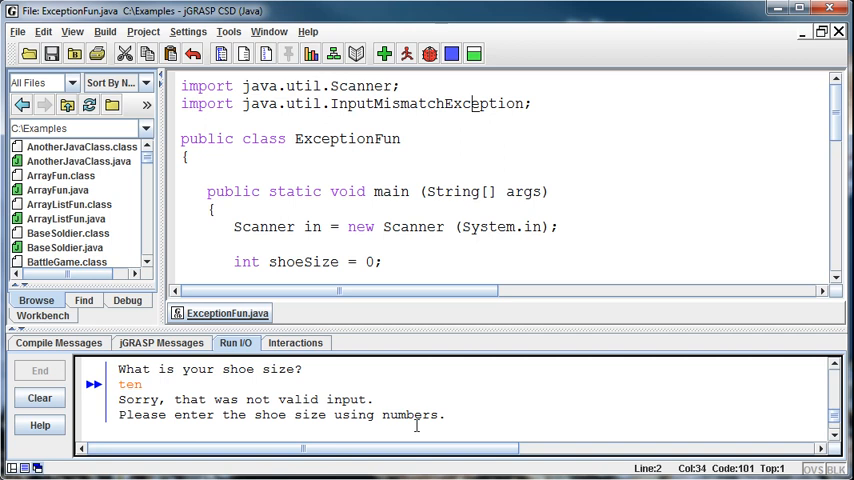
mouse_move(496, 262)
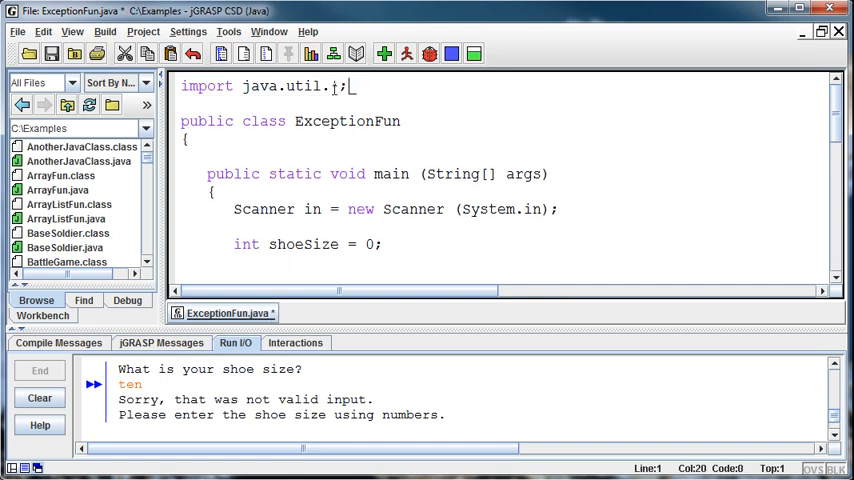
Step: Make the import java.util.*, compile, and rerun to test the word ten
text(*)
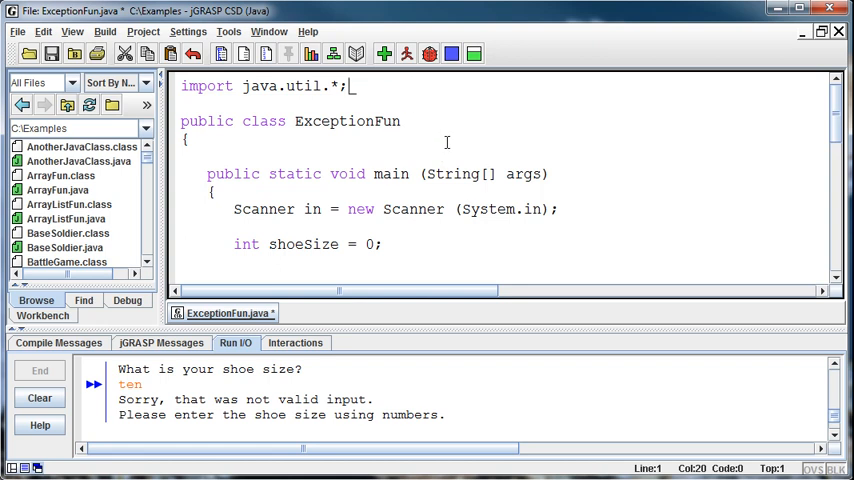
click(384, 54)
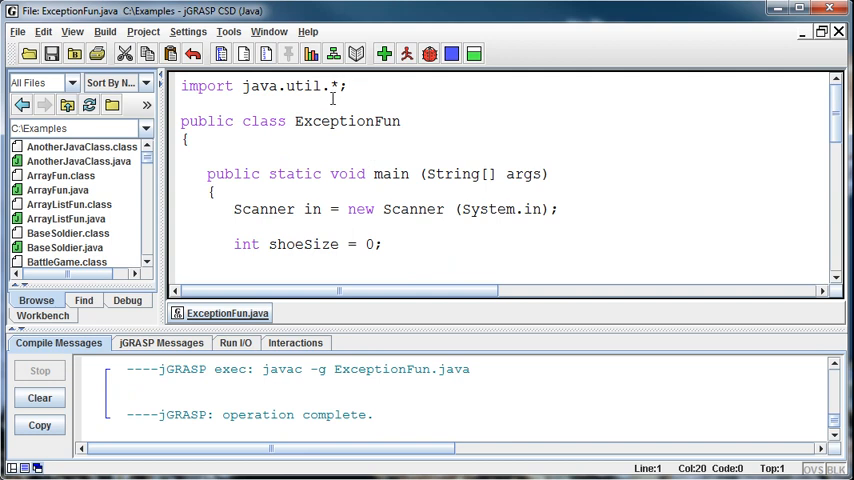
mouse_move(380, 88)
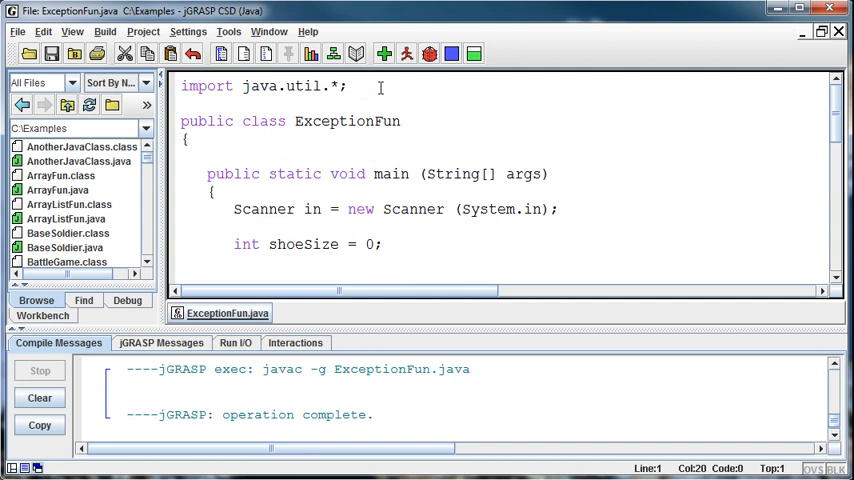
mouse_move(402, 72)
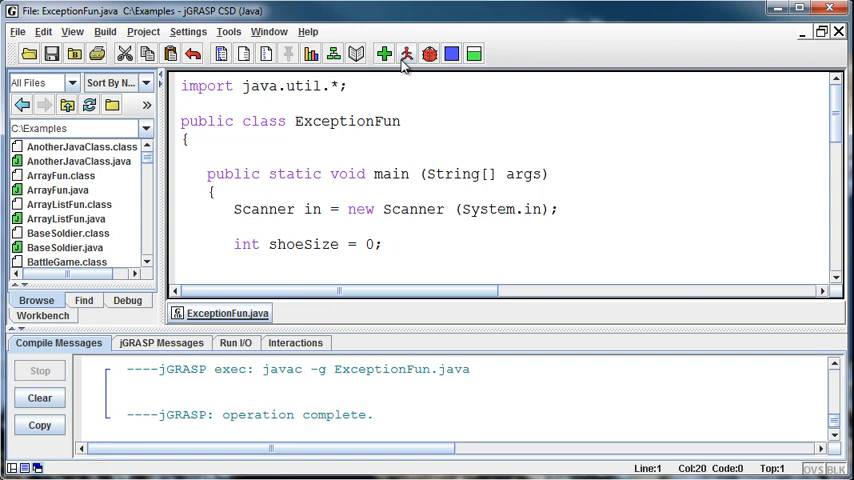
click(406, 54)
text(ten)
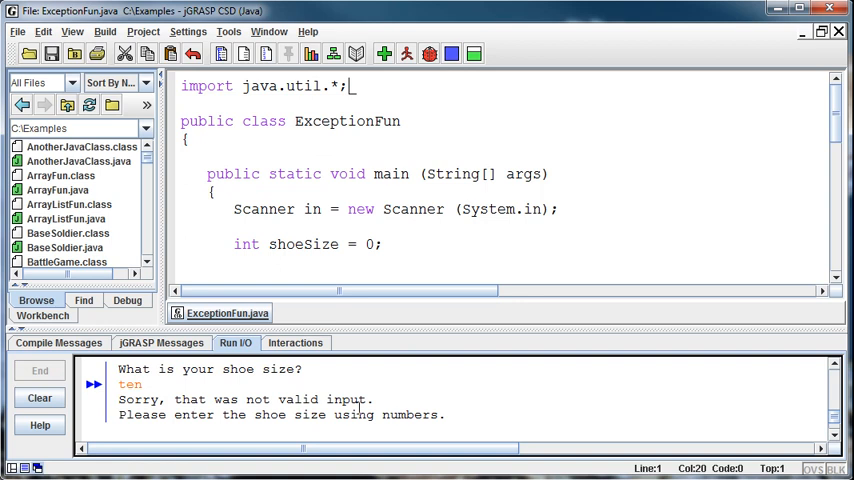
mouse_move(400, 408)
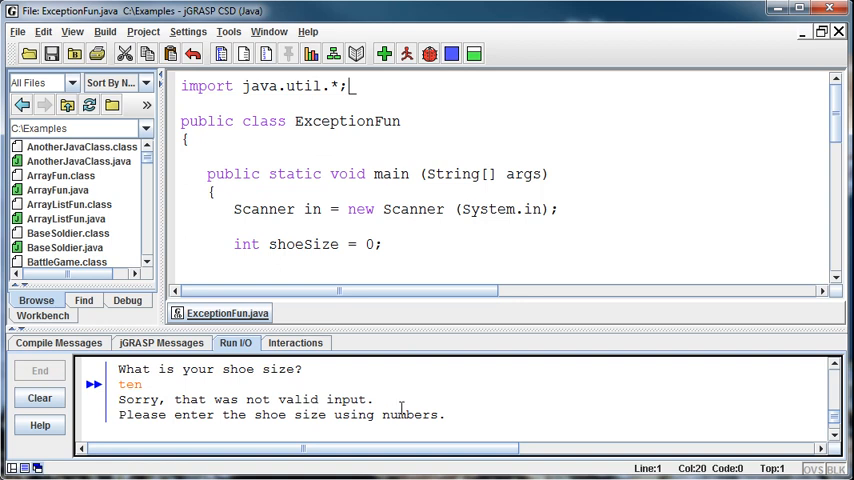
scroll(down, 3)
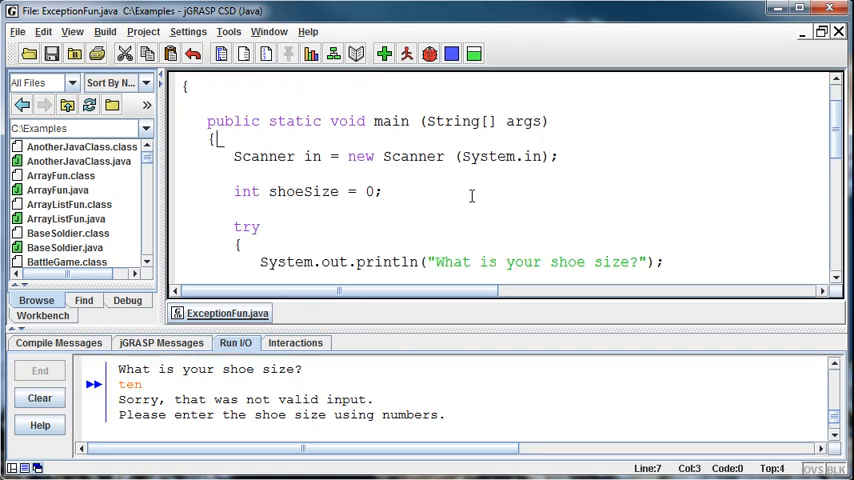
scroll(down, 3)
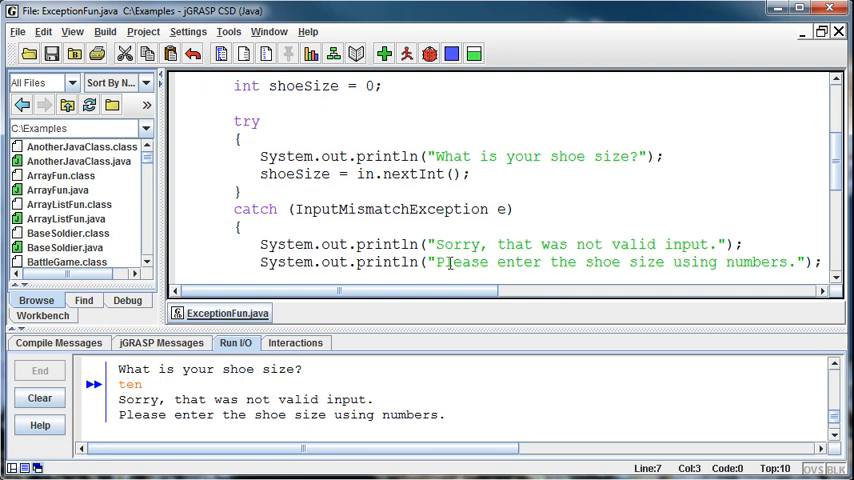
scroll(down, 3)
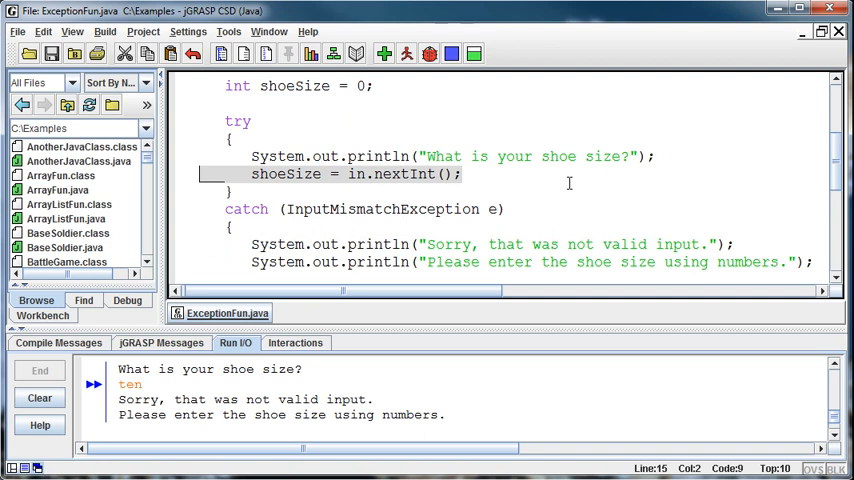
text(System)
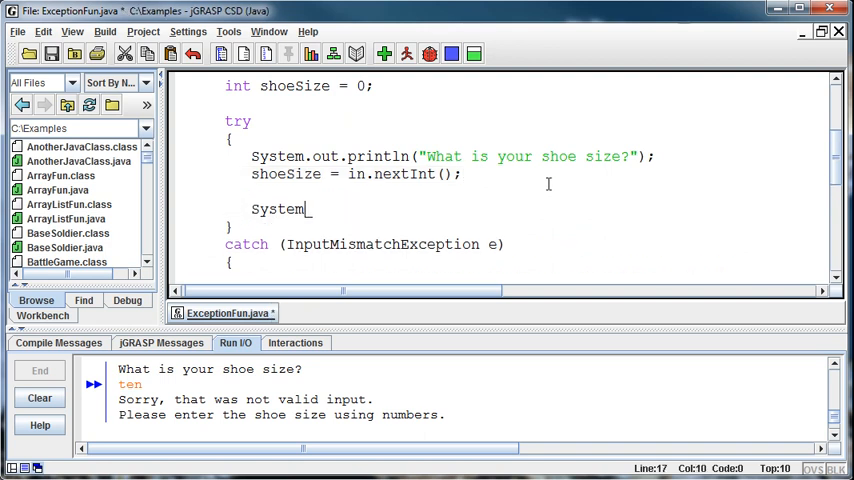
text(.out.println(")
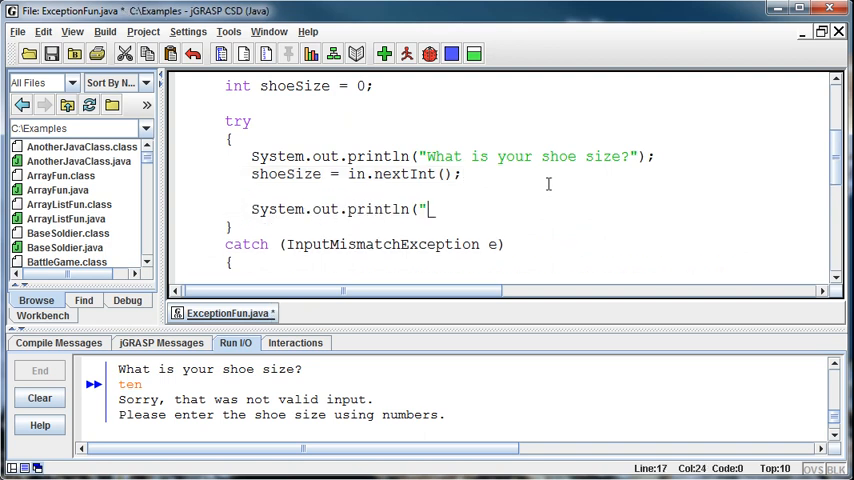
text(This is)
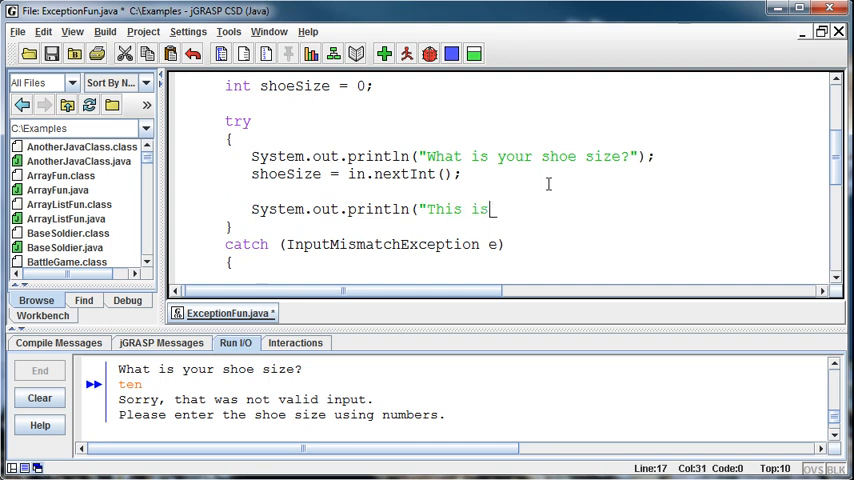
text(some code");)
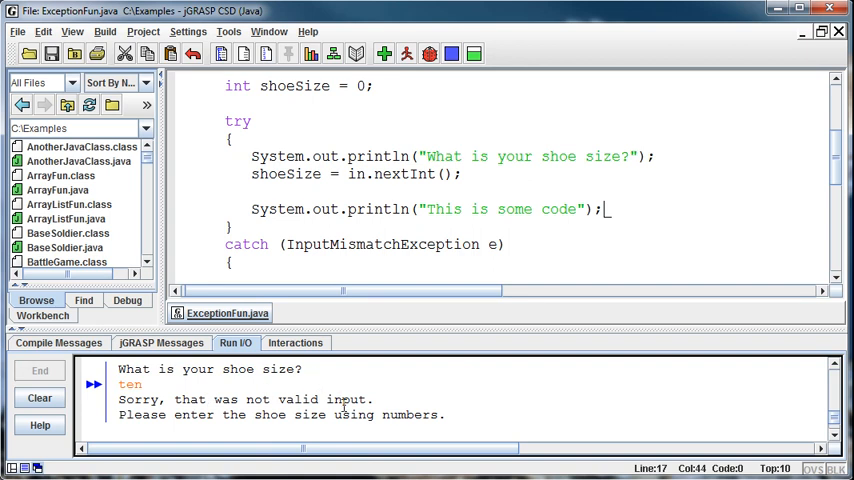
mouse_move(422, 388)
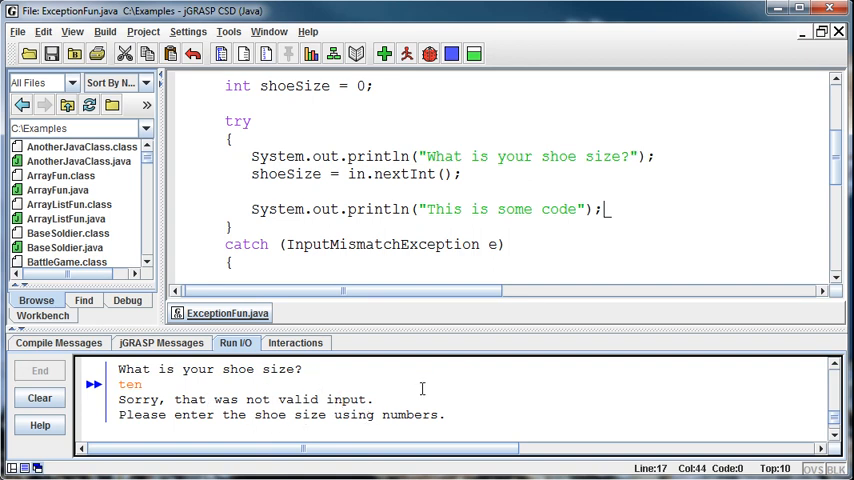
mouse_move(628, 212)
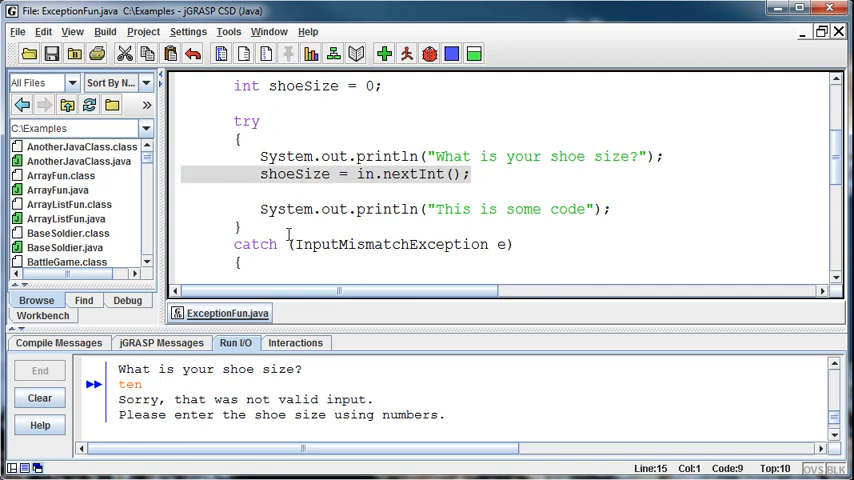
scroll(down, 3)
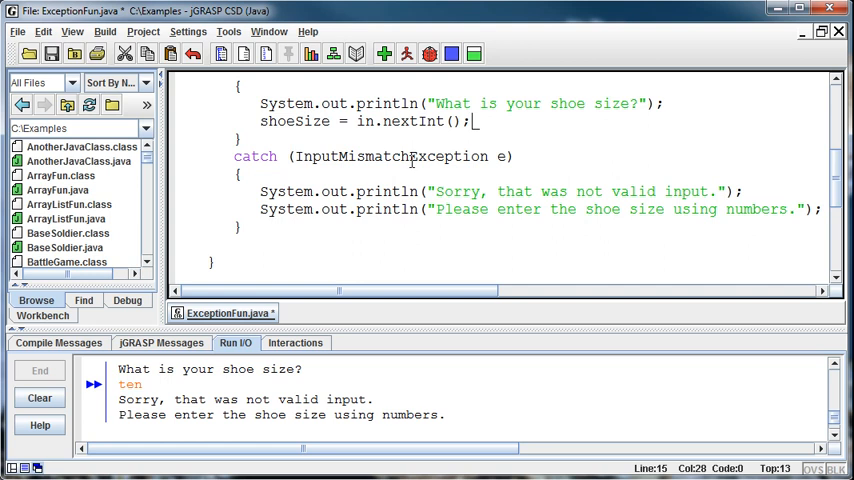
Step: Add shoeSize = in.nextInt(); to the catch block and compile successfully
scroll(up, 3)
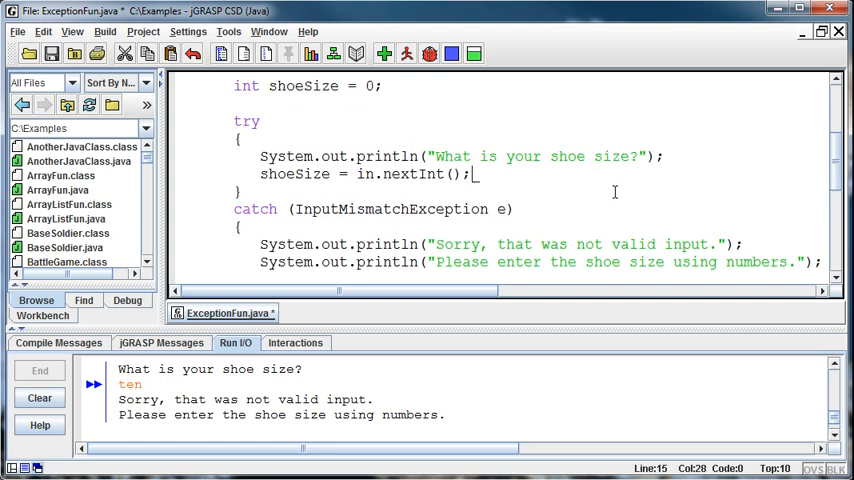
scroll(down, 3)
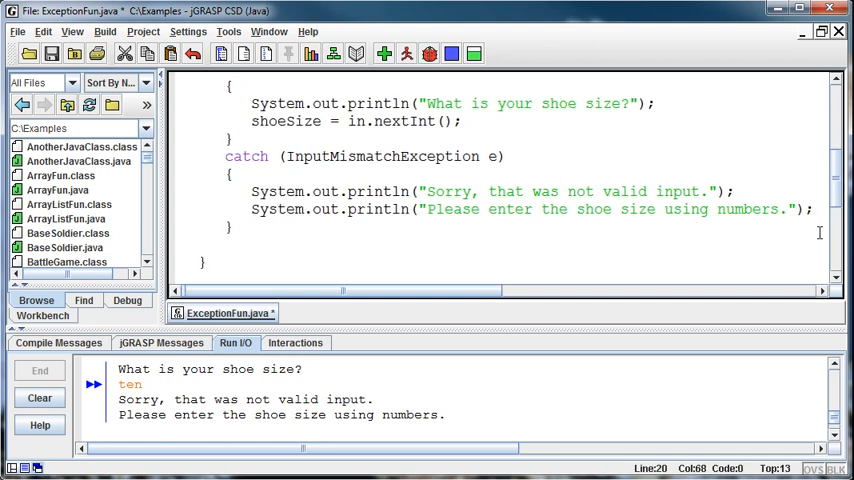
text(shoe)
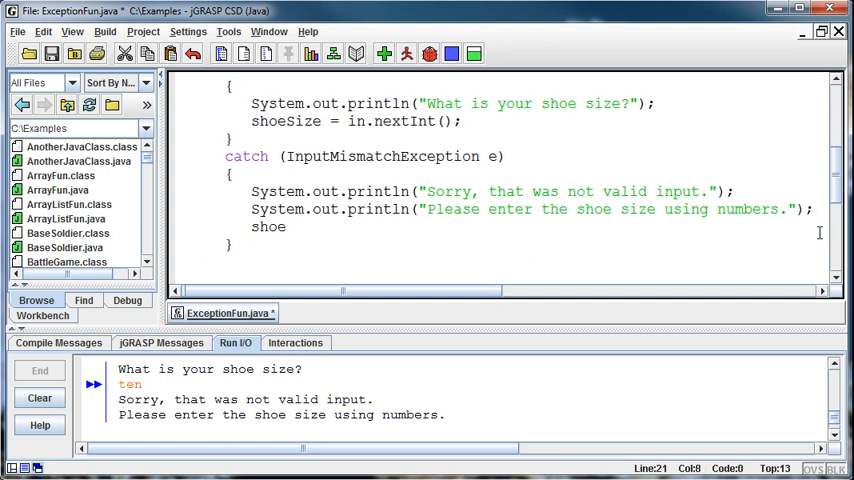
text(Size = i)
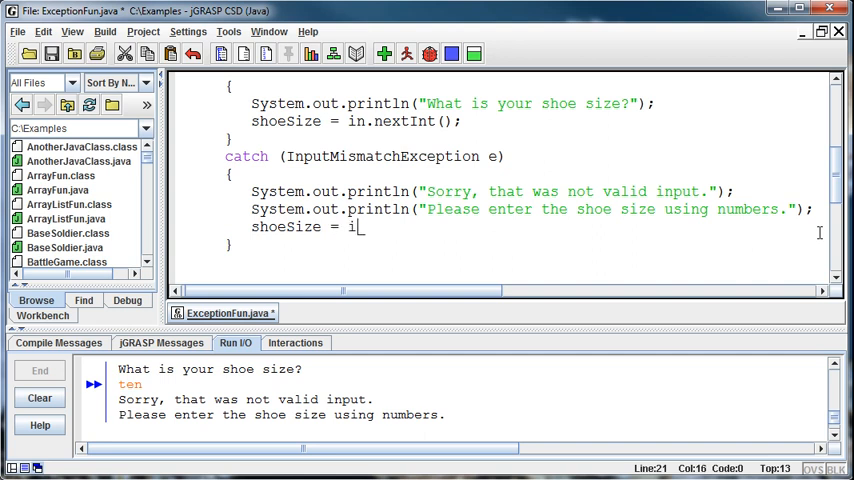
text(n.nextli)
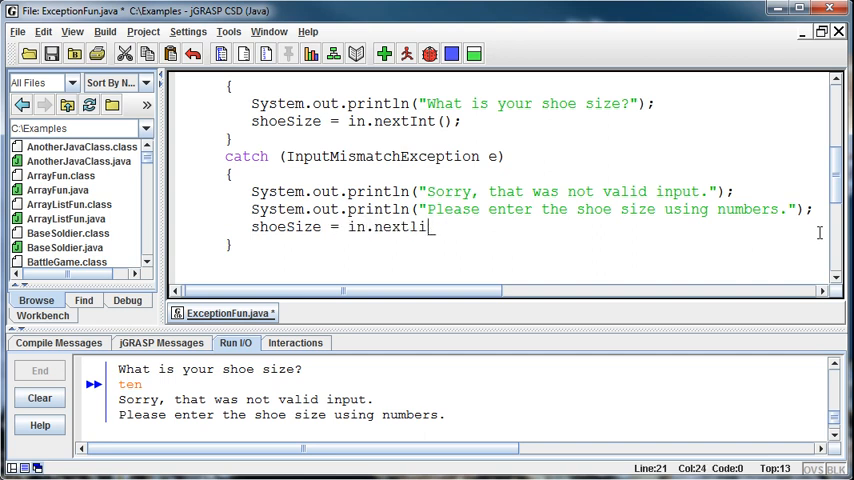
text(ne();)
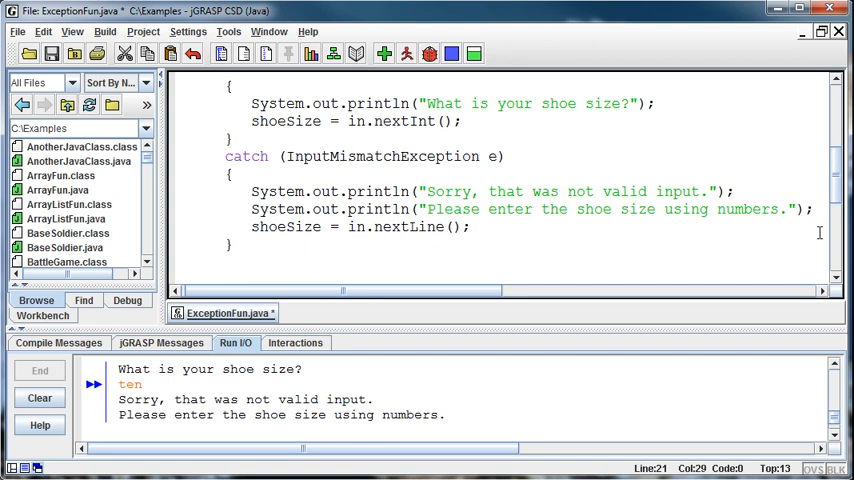
text(nextInt)
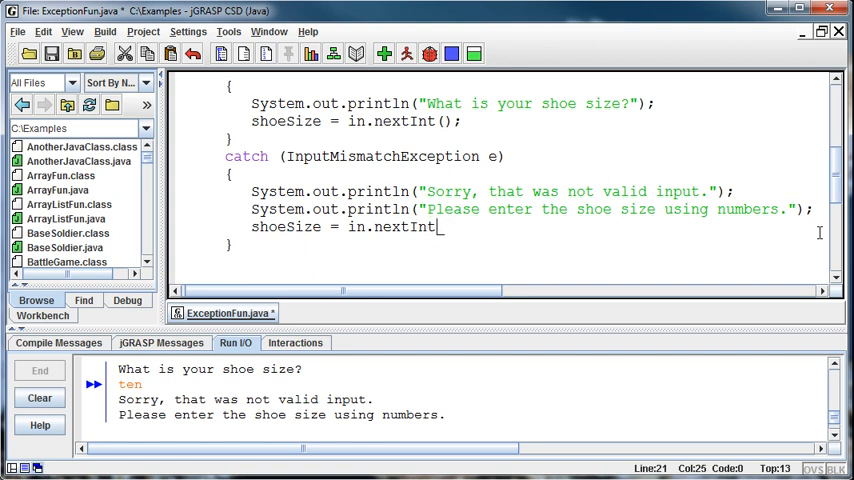
text(();)
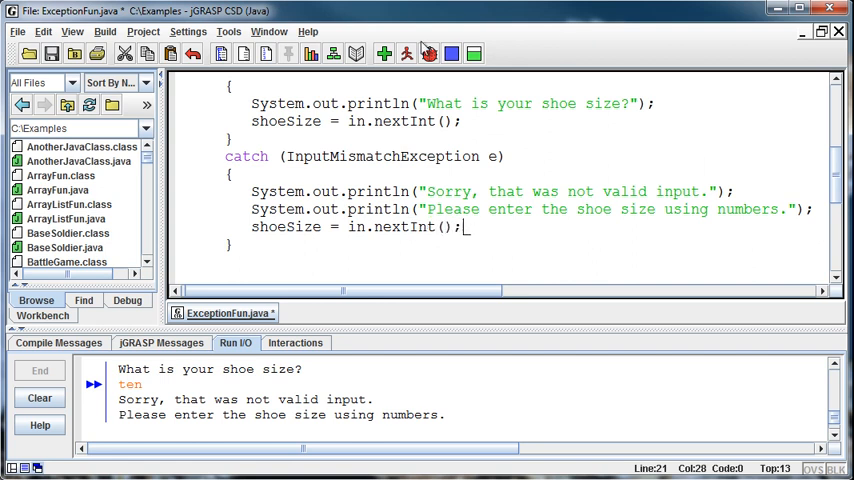
click(408, 54)
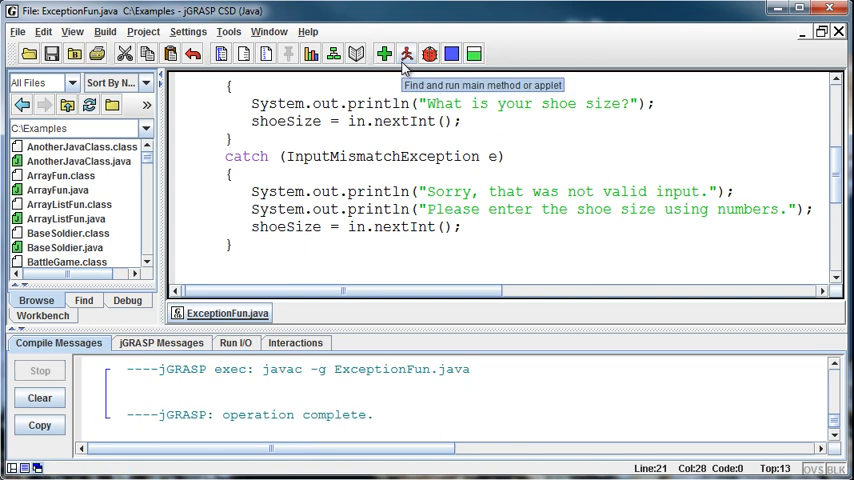
click(406, 54)
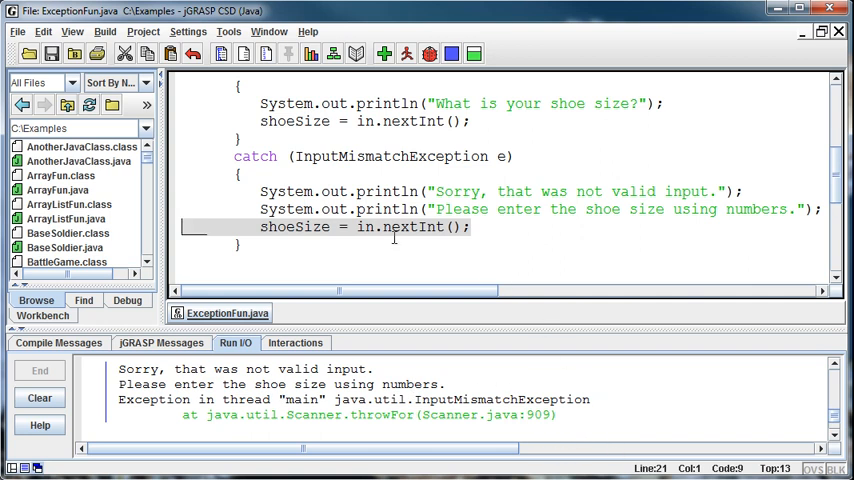
scroll(up, 3)
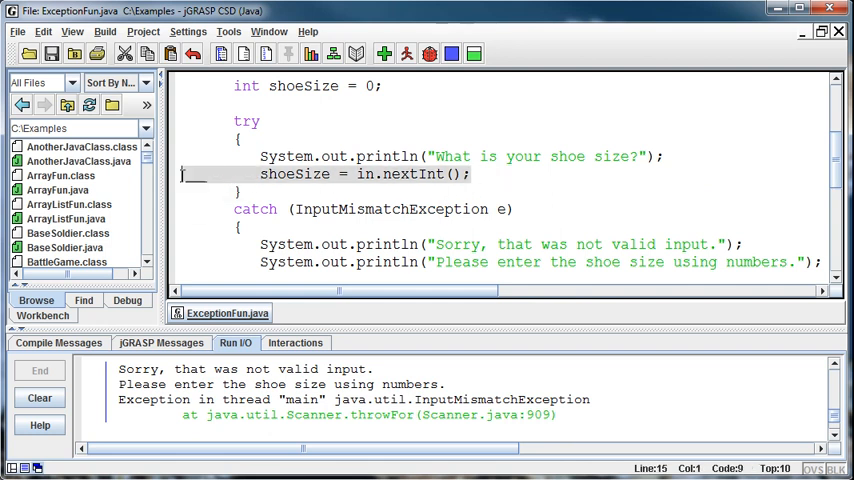
mouse_move(430, 172)
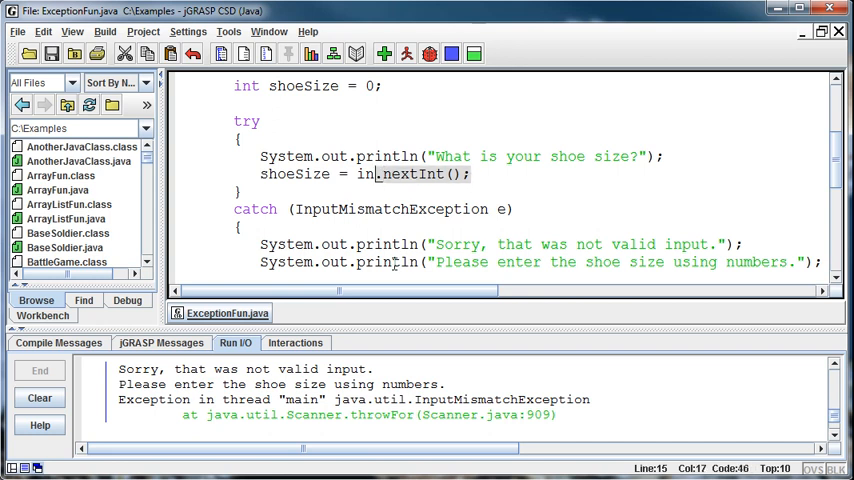
scroll(down, 3)
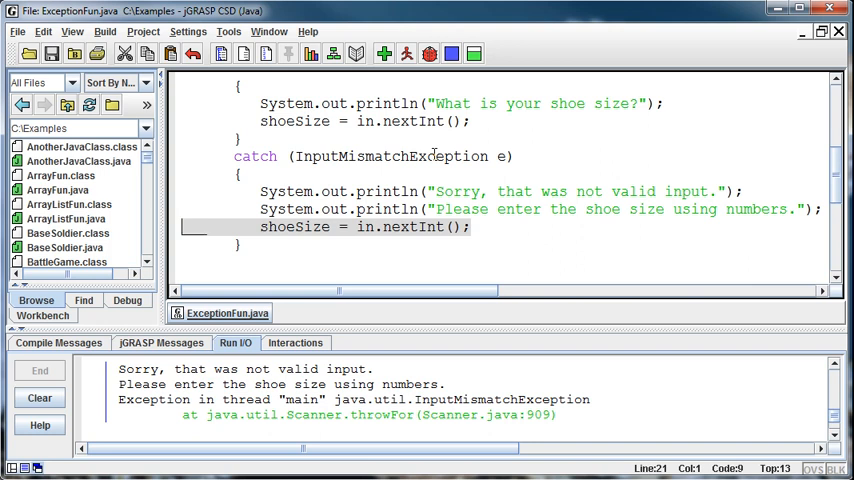
mouse_move(578, 236)
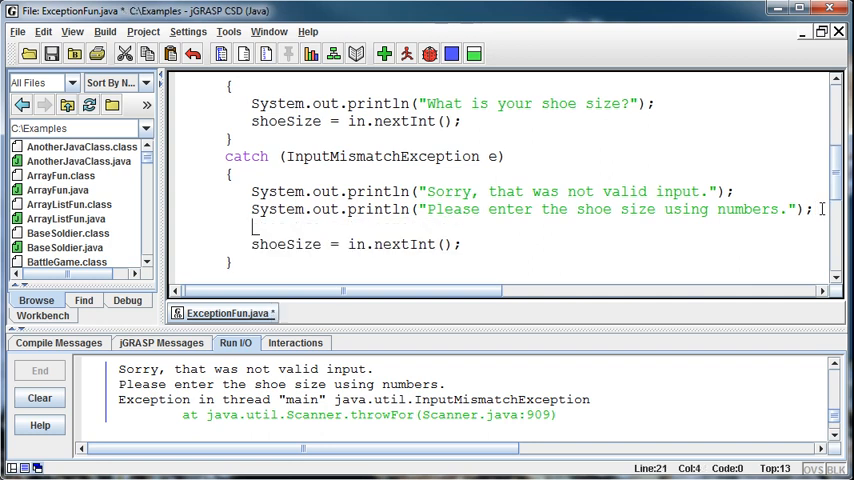
Step: Add a //Flush the buffer comment and in.nextLine(); before the re-read, then compile
text(//Flush the buffer)
text(in)
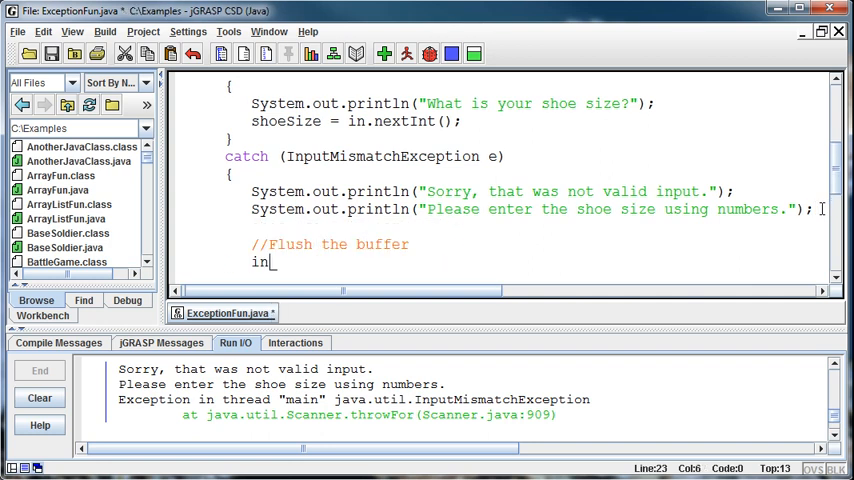
text(.nextLine();)
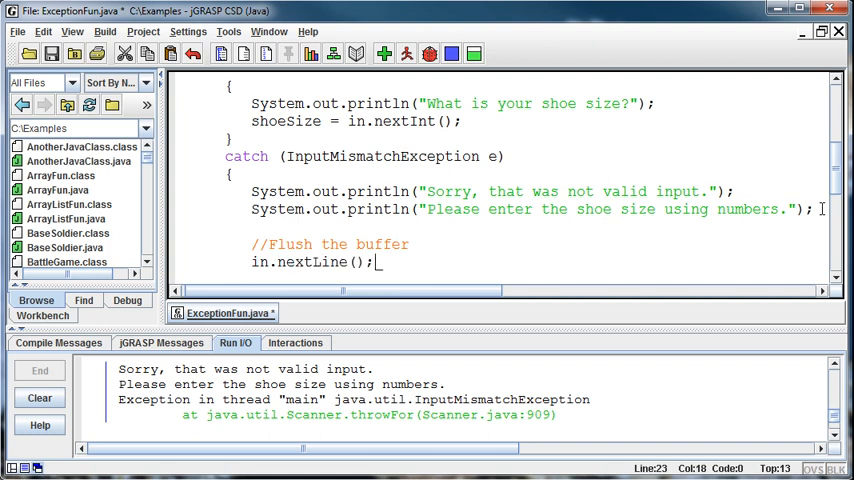
key(Return)
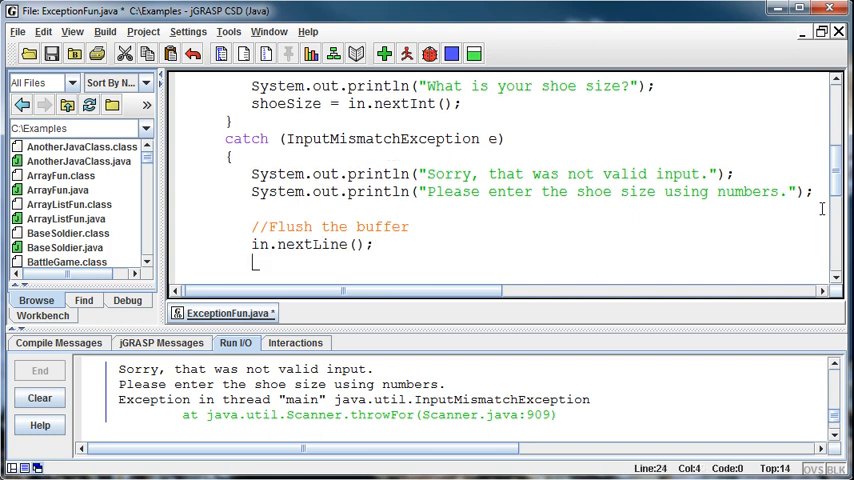
scroll(down, 3)
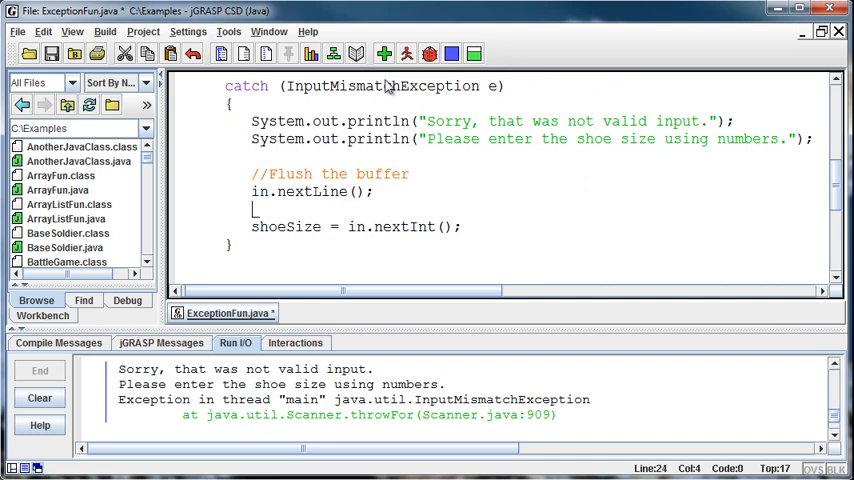
click(408, 54)
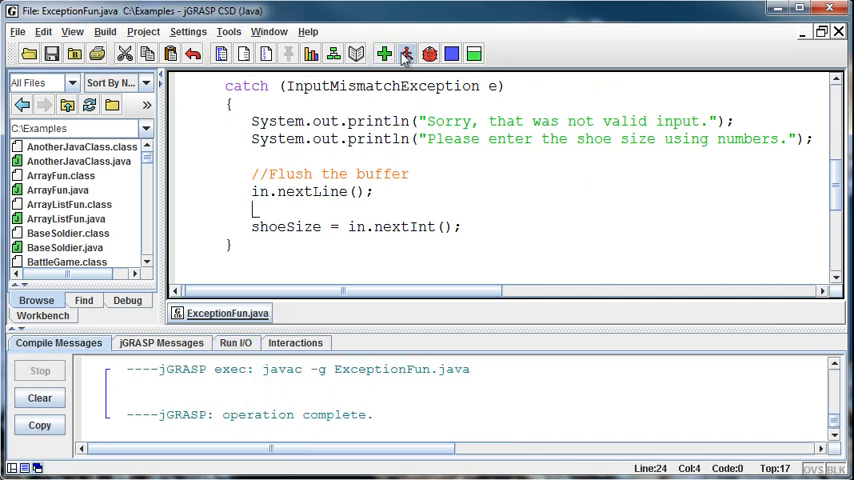
Step: Run the program and answer ten twice; the second answer throws InputMismatchException
click(406, 54)
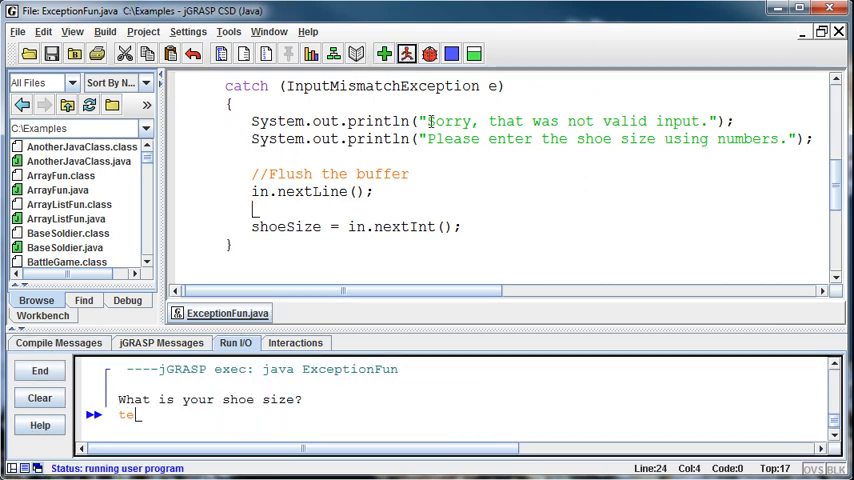
text(n)
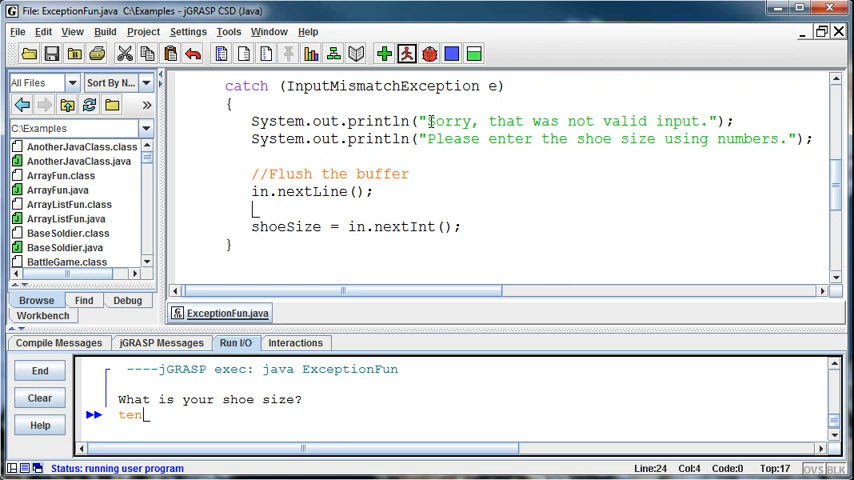
key(Return)
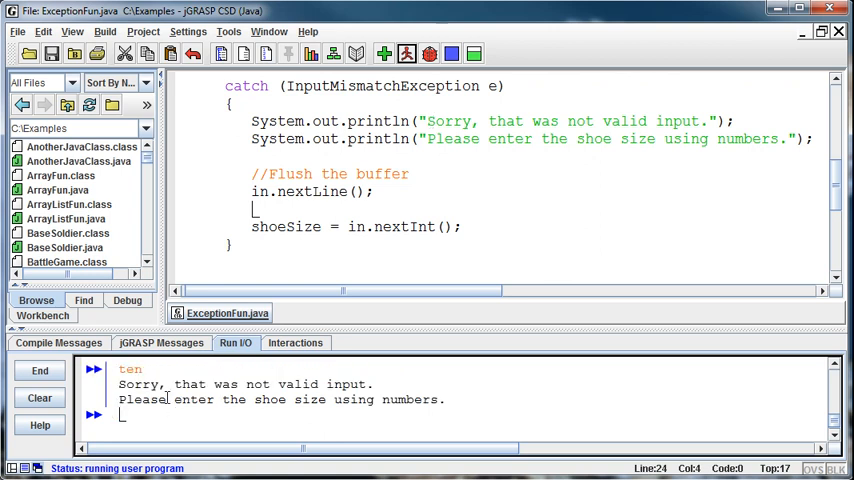
mouse_move(296, 400)
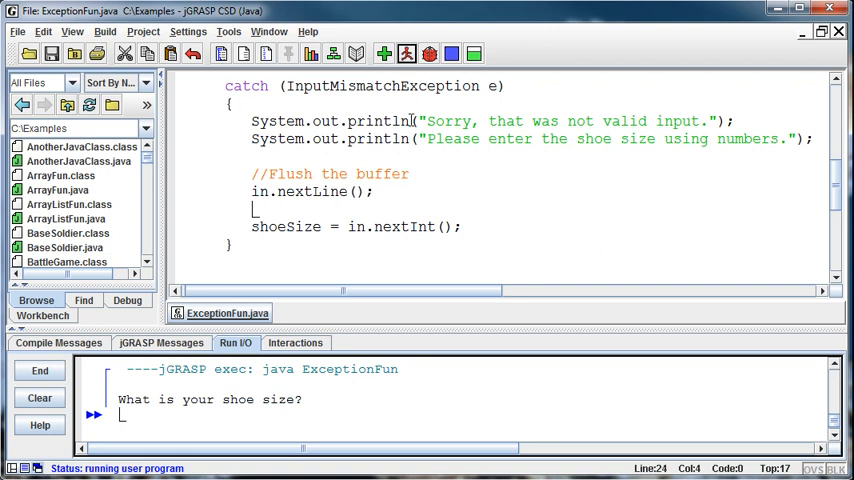
text(t)
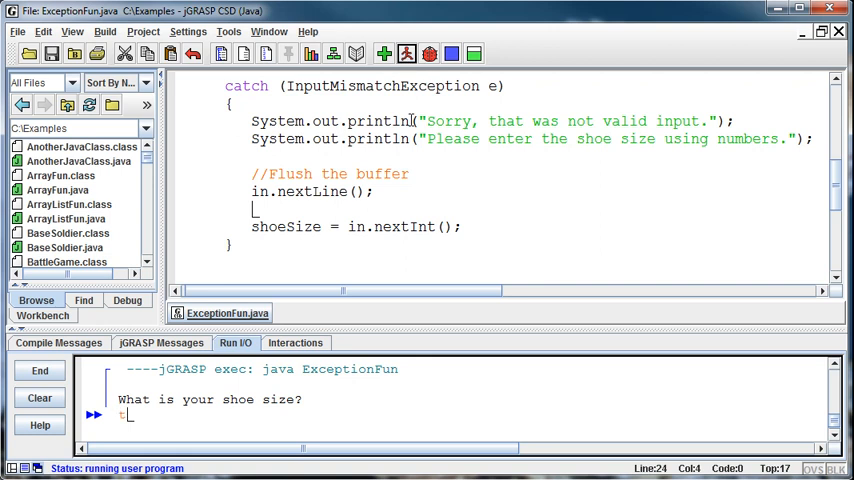
key(Return)
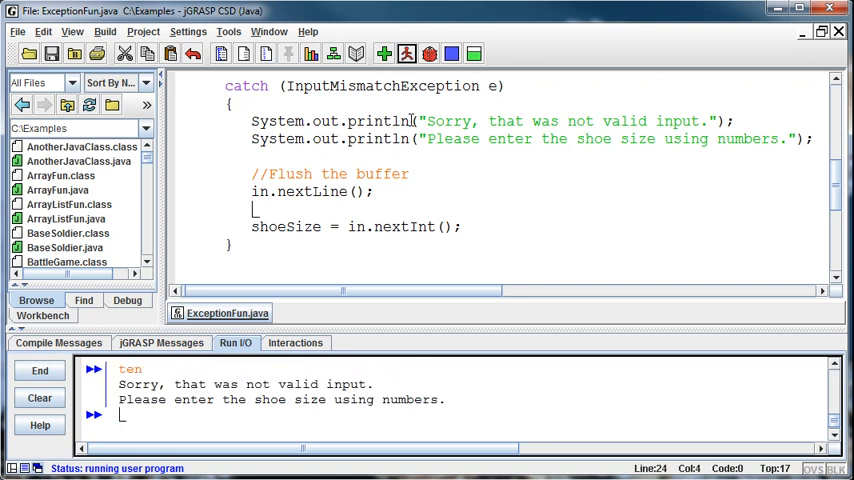
text(ten)
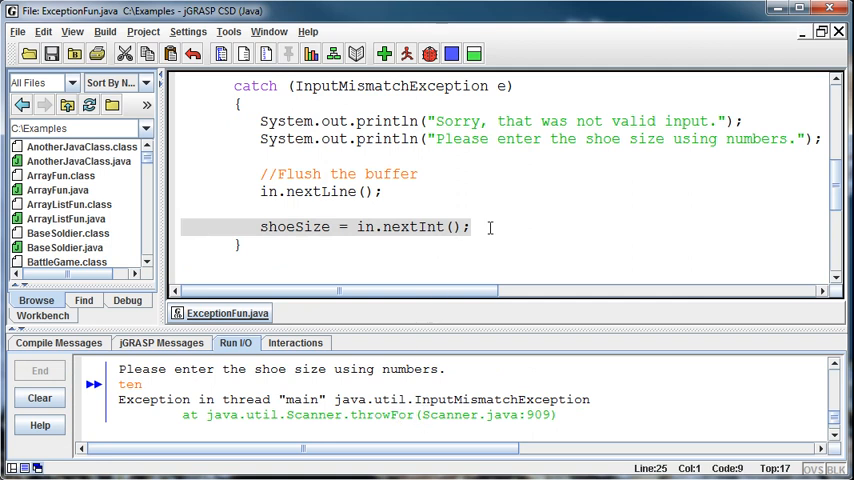
click(368, 226)
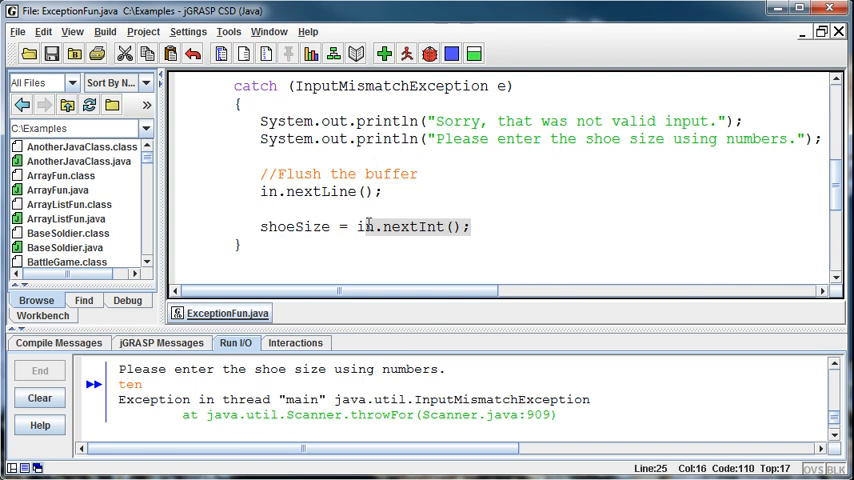
click(362, 226)
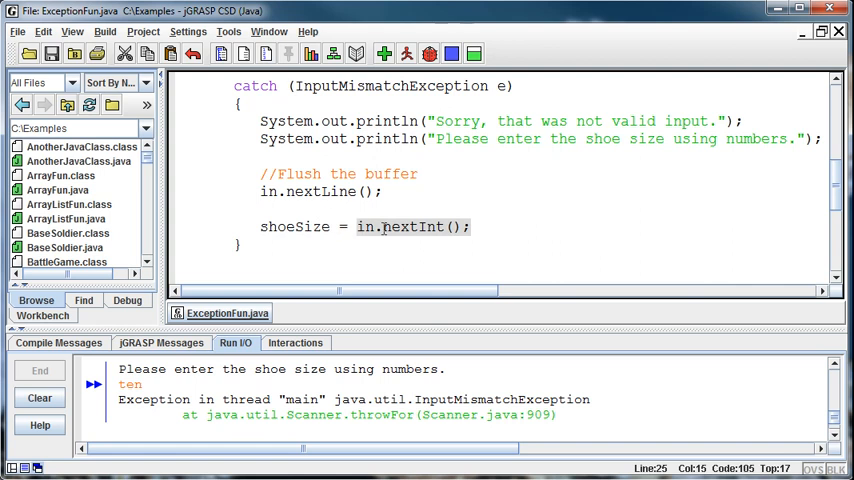
scroll(down, 3)
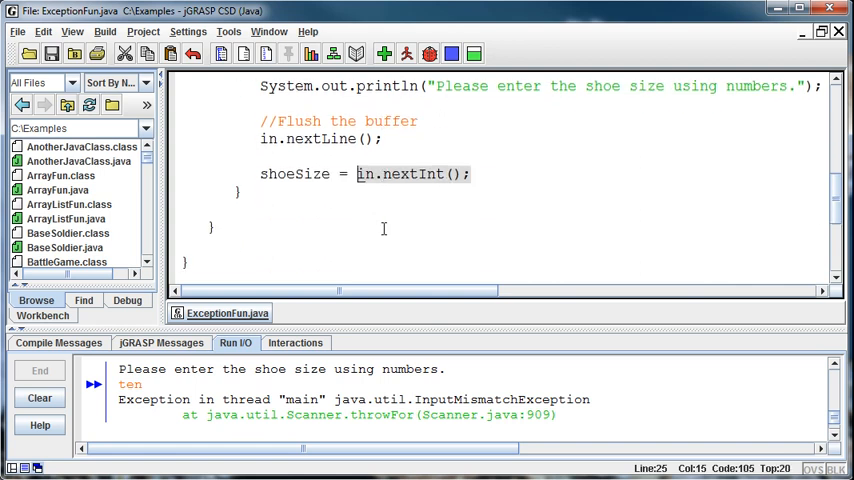
scroll(up, 3)
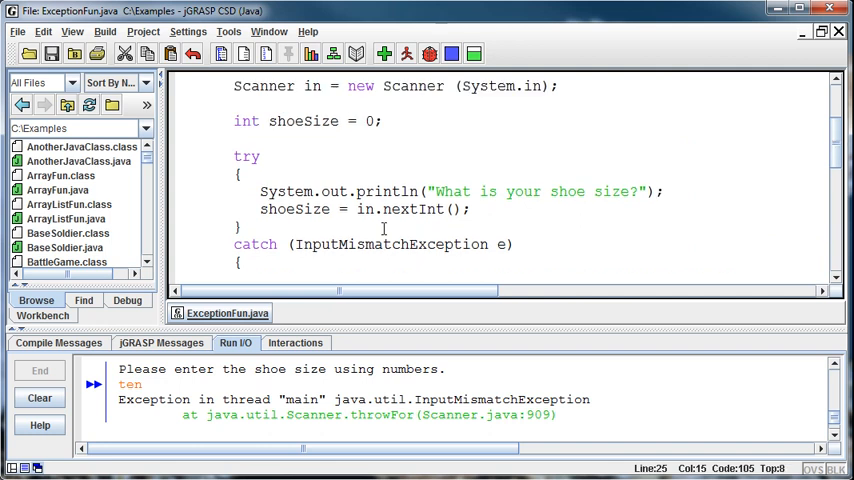
scroll(down, 3)
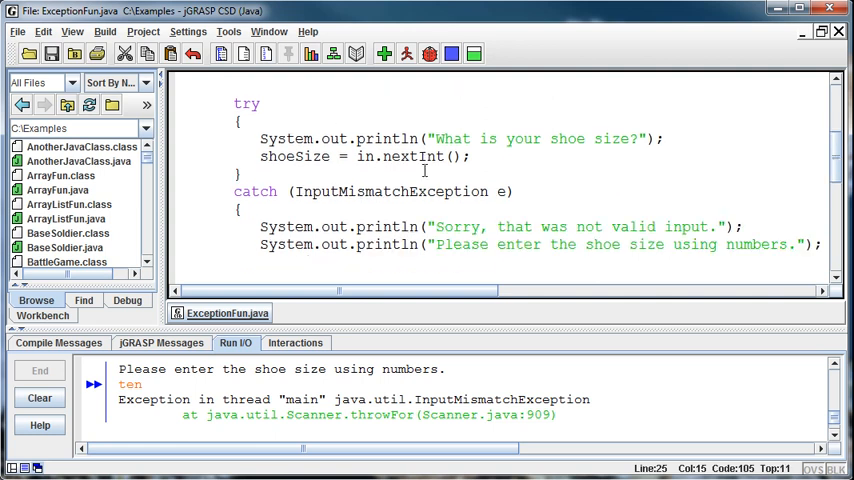
scroll(down, 3)
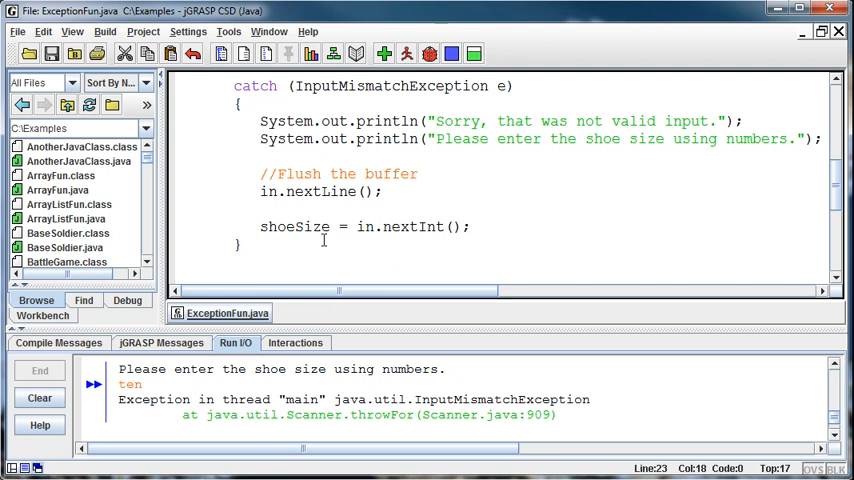
mouse_move(420, 218)
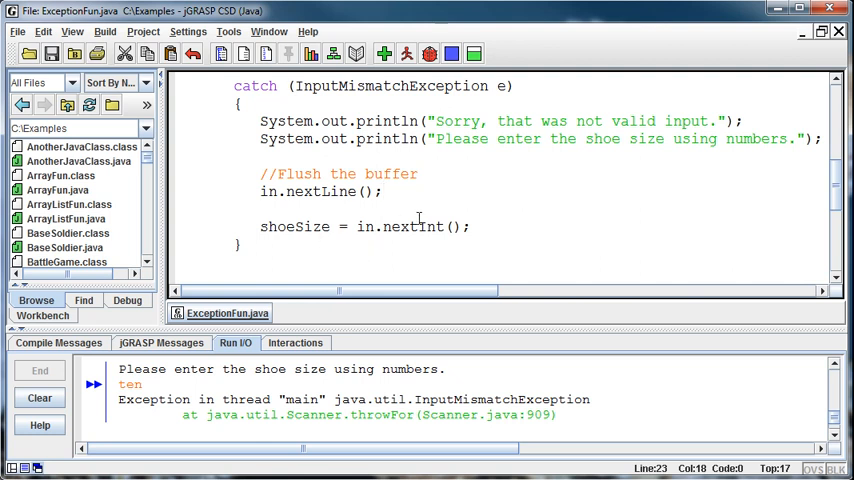
scroll(up, 3)
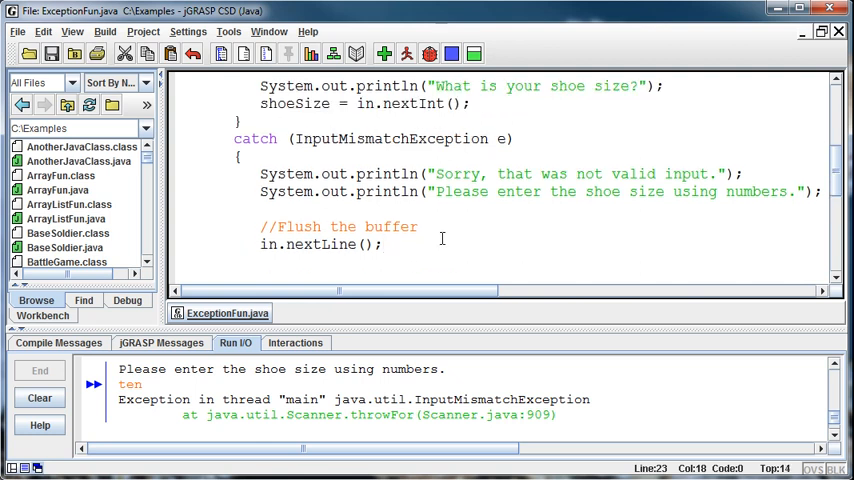
scroll(up, 3)
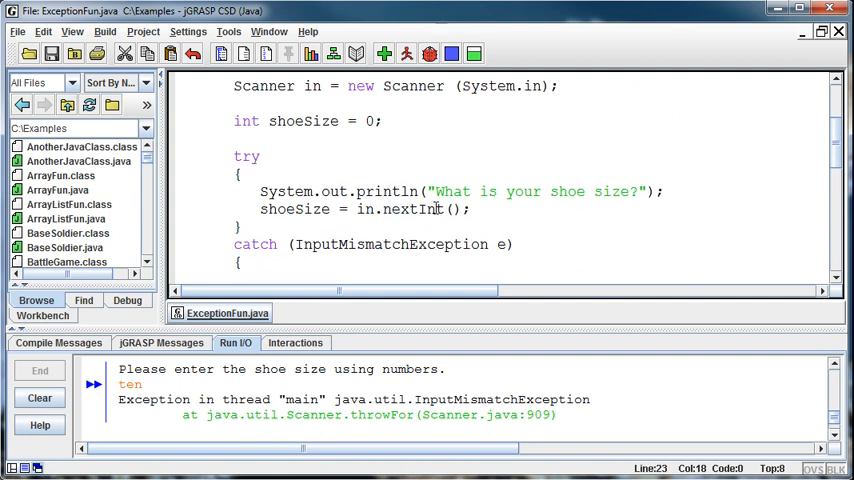
scroll(down, 3)
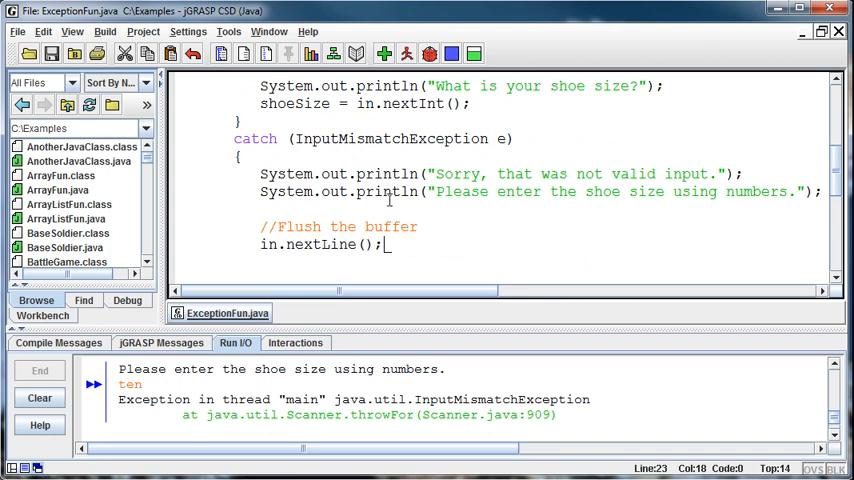
mouse_move(356, 228)
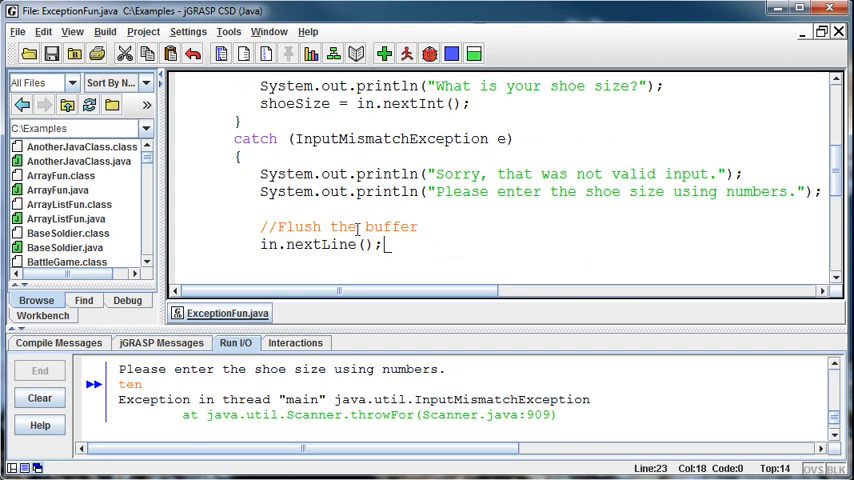
mouse_move(432, 272)
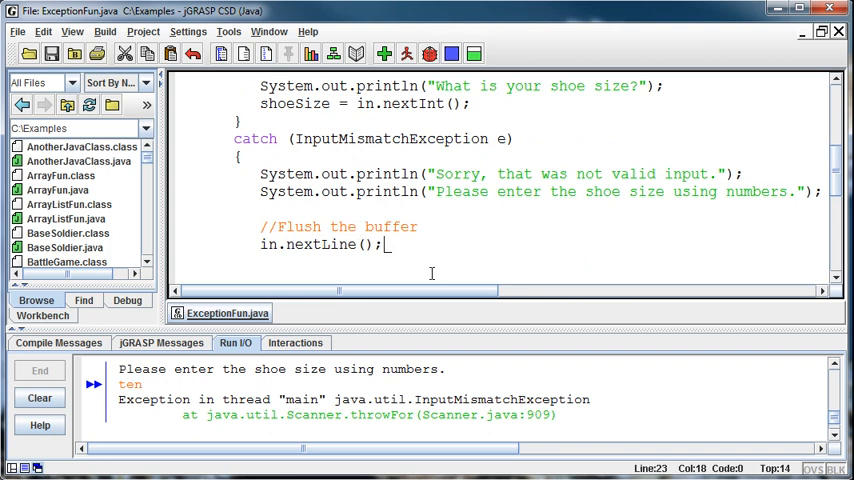
mouse_move(438, 224)
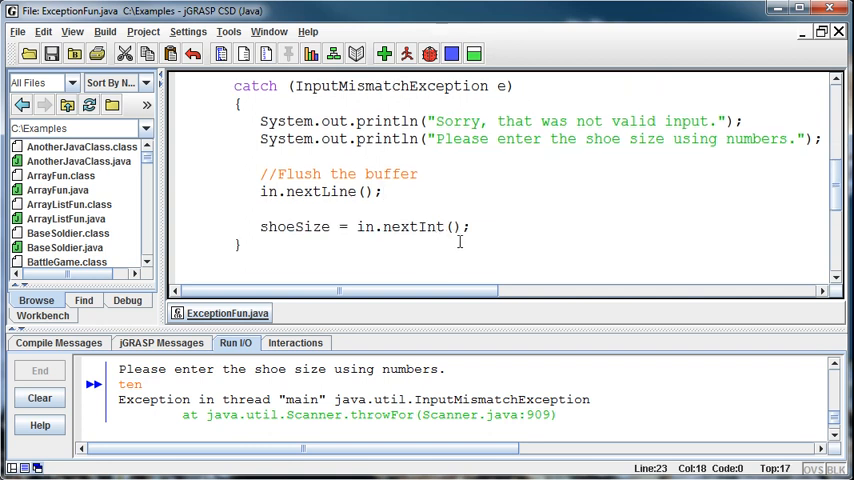
mouse_move(734, 416)
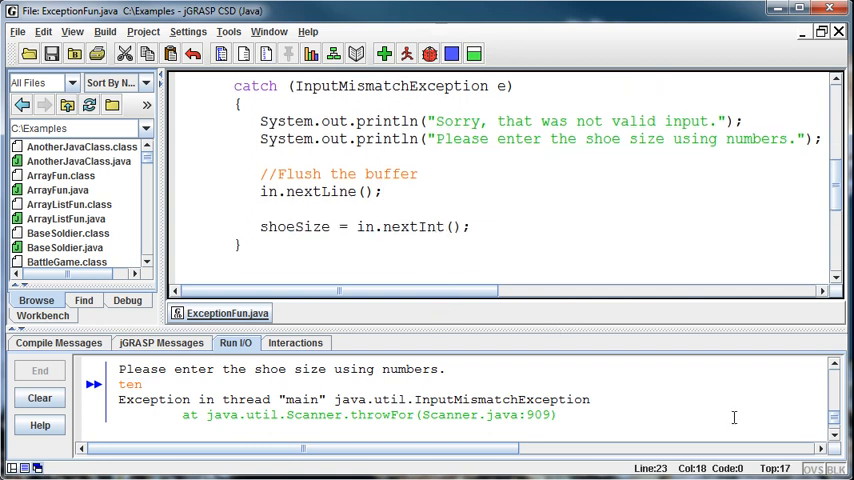